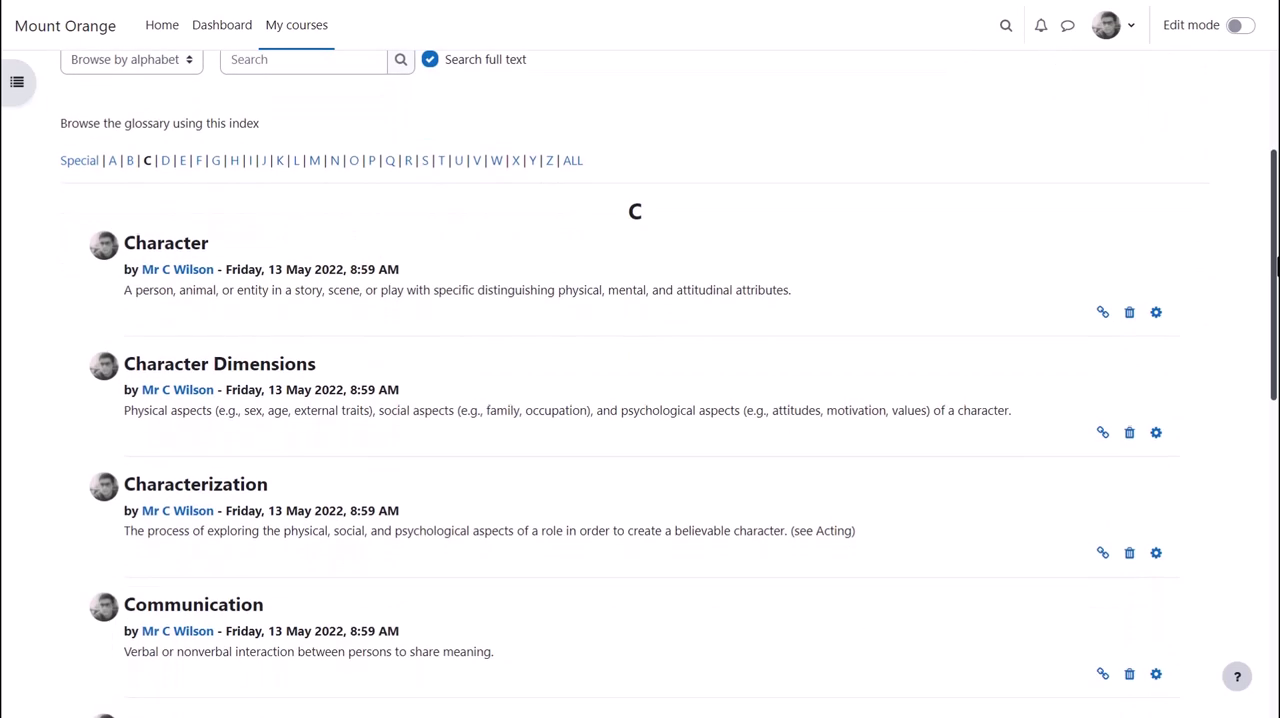
- Search the Theatre and drama key terms glossary for 'Metaphor'
scroll(down, 3)
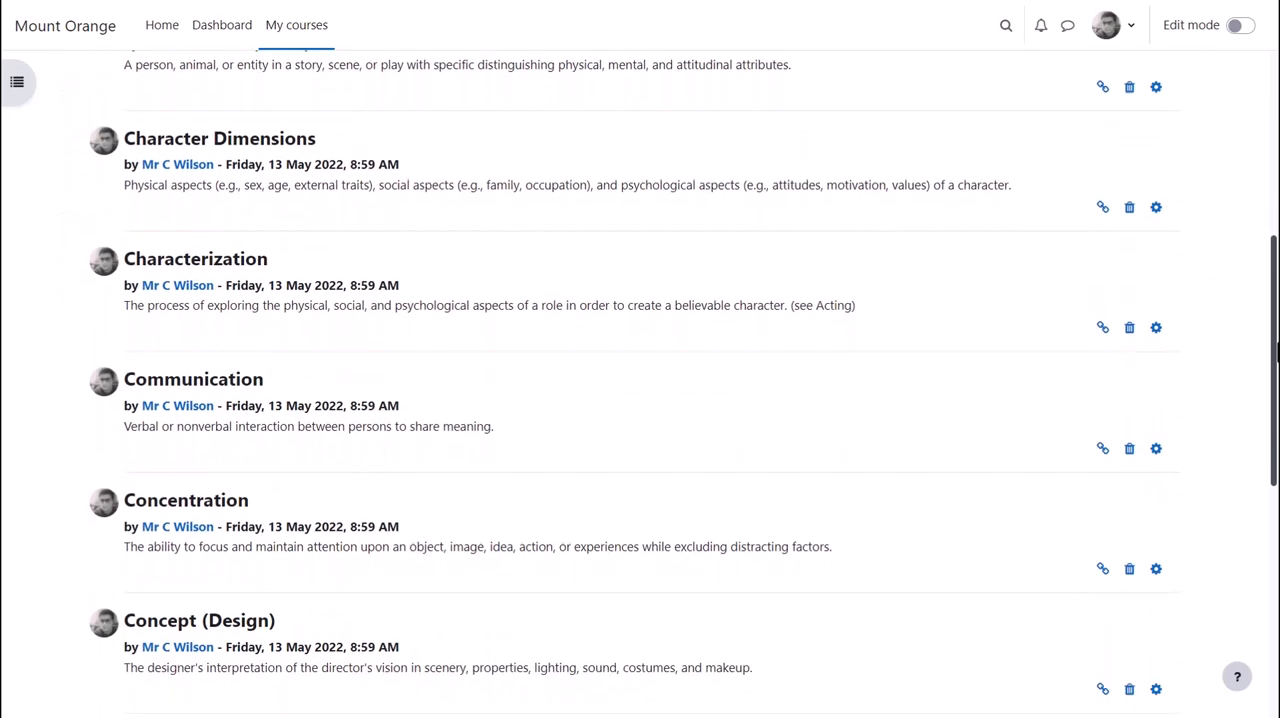
scroll(up, 3)
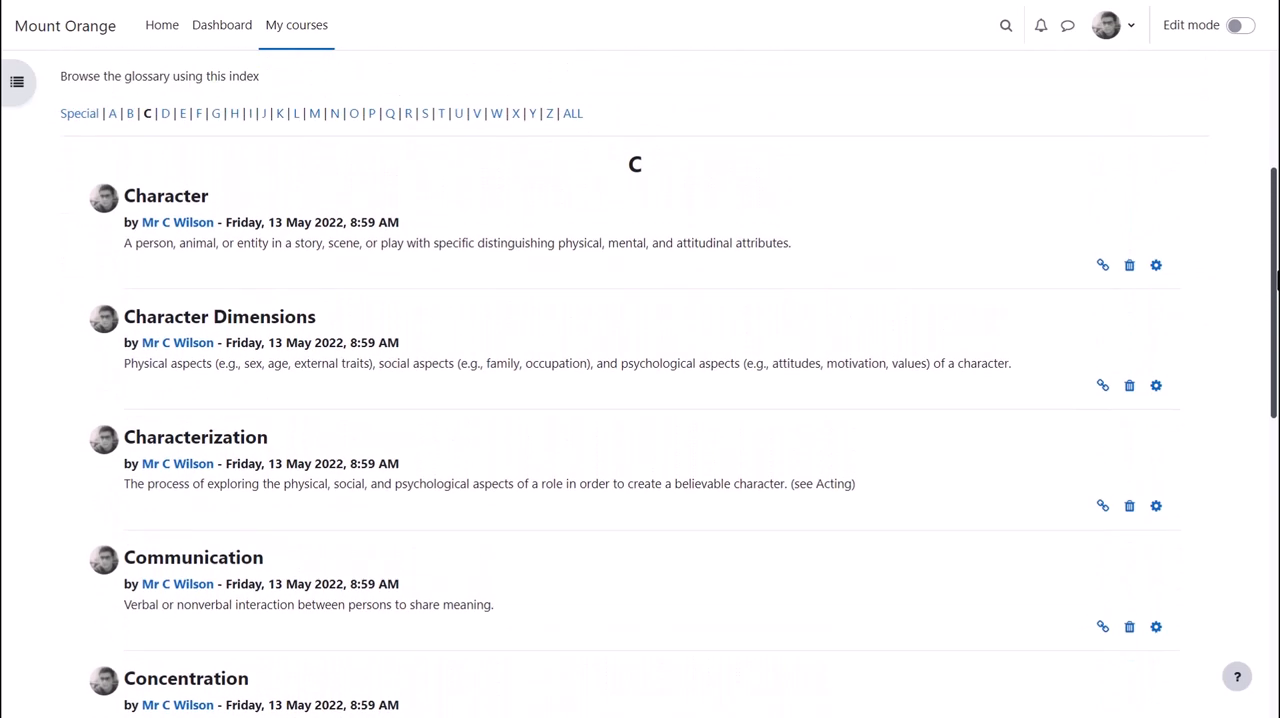
scroll(up, 3)
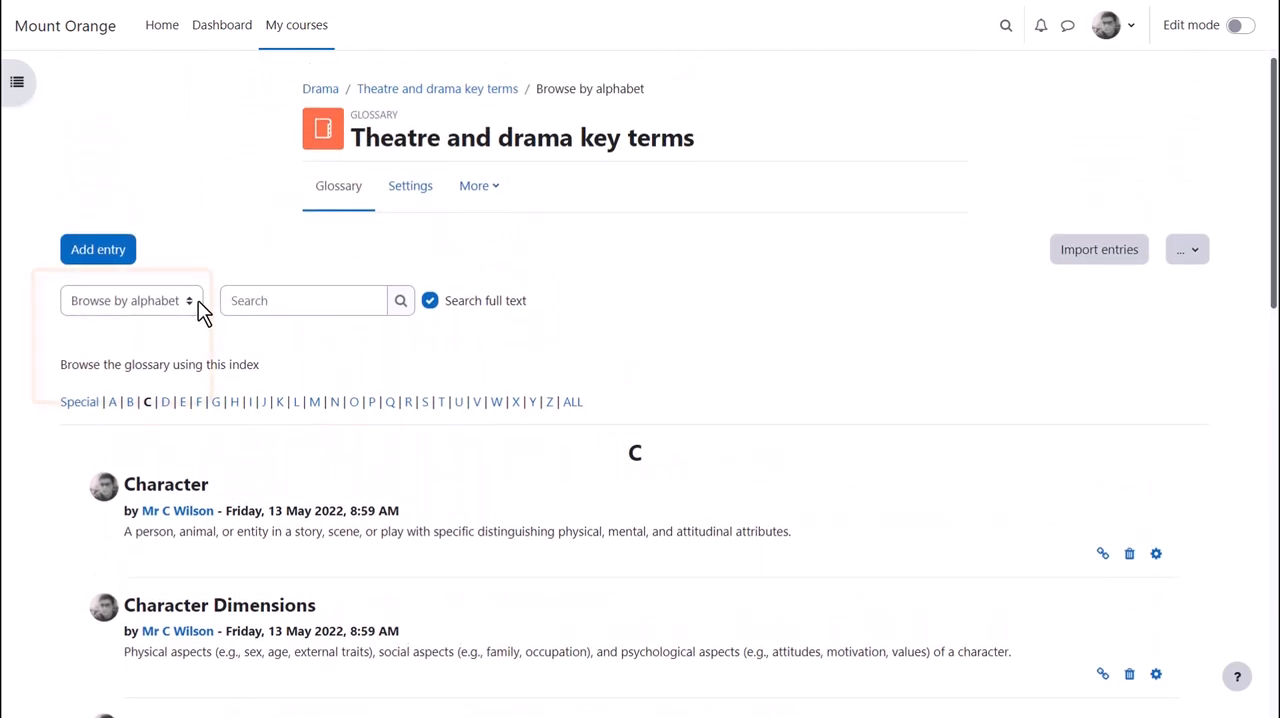
click(130, 300)
text(Me)
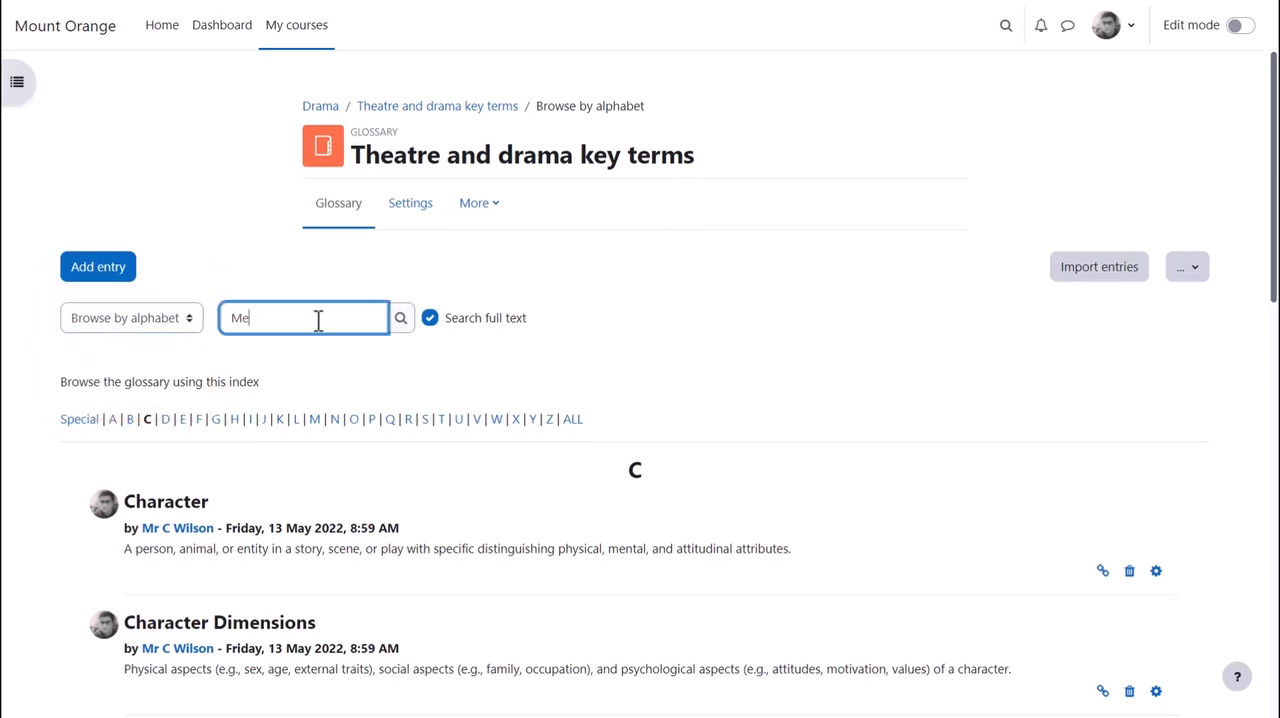
text(taphor)
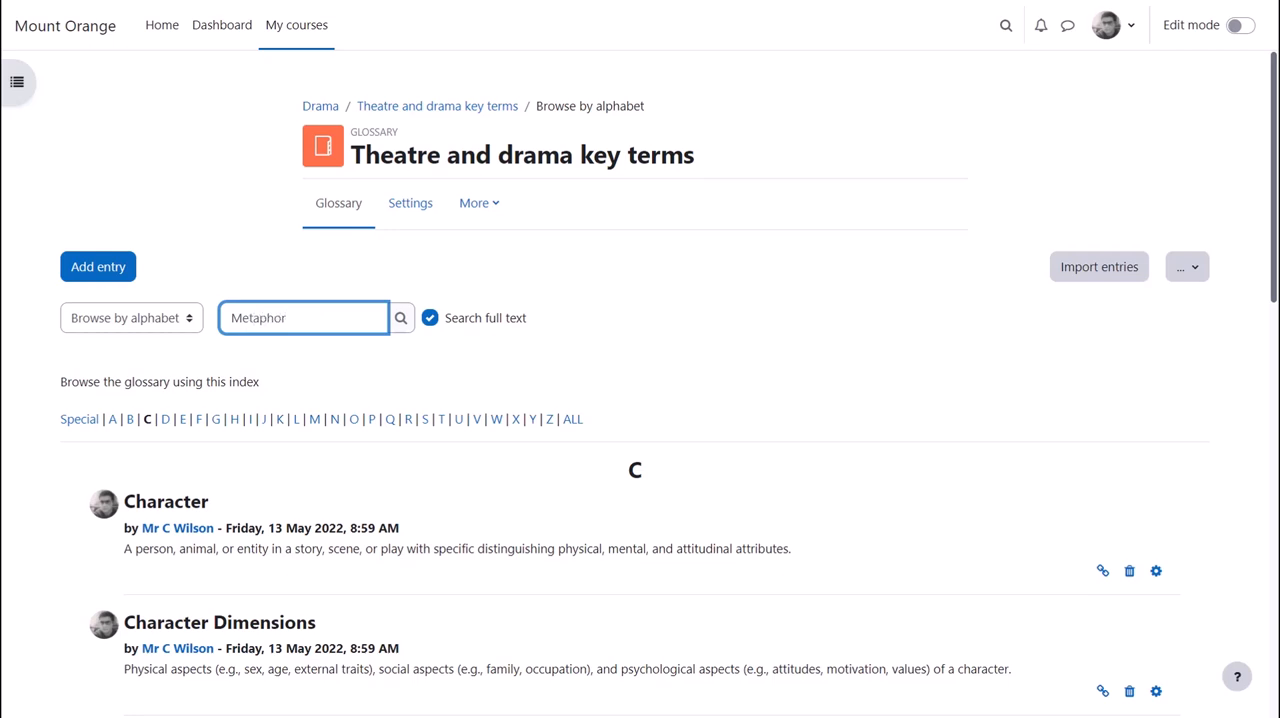
click(400, 317)
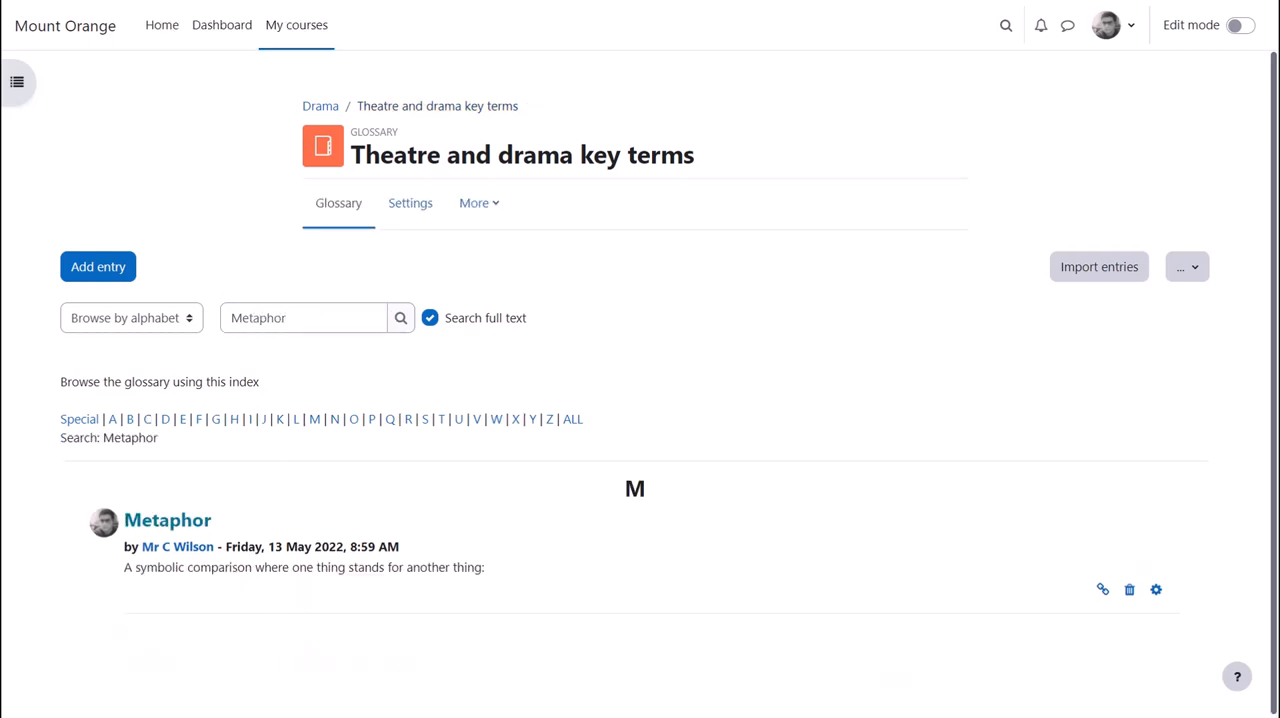
mouse_move(98, 266)
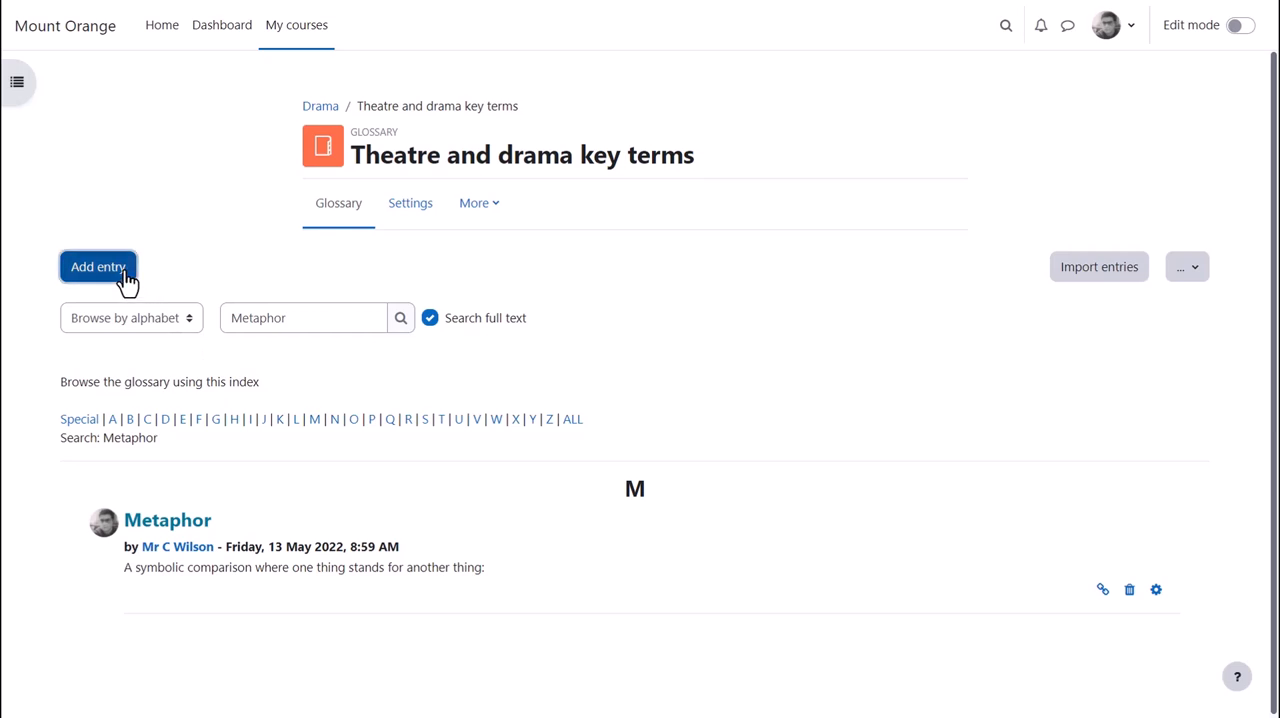
- Start a new glossary entry with 'Method acting' as the concept
click(98, 266)
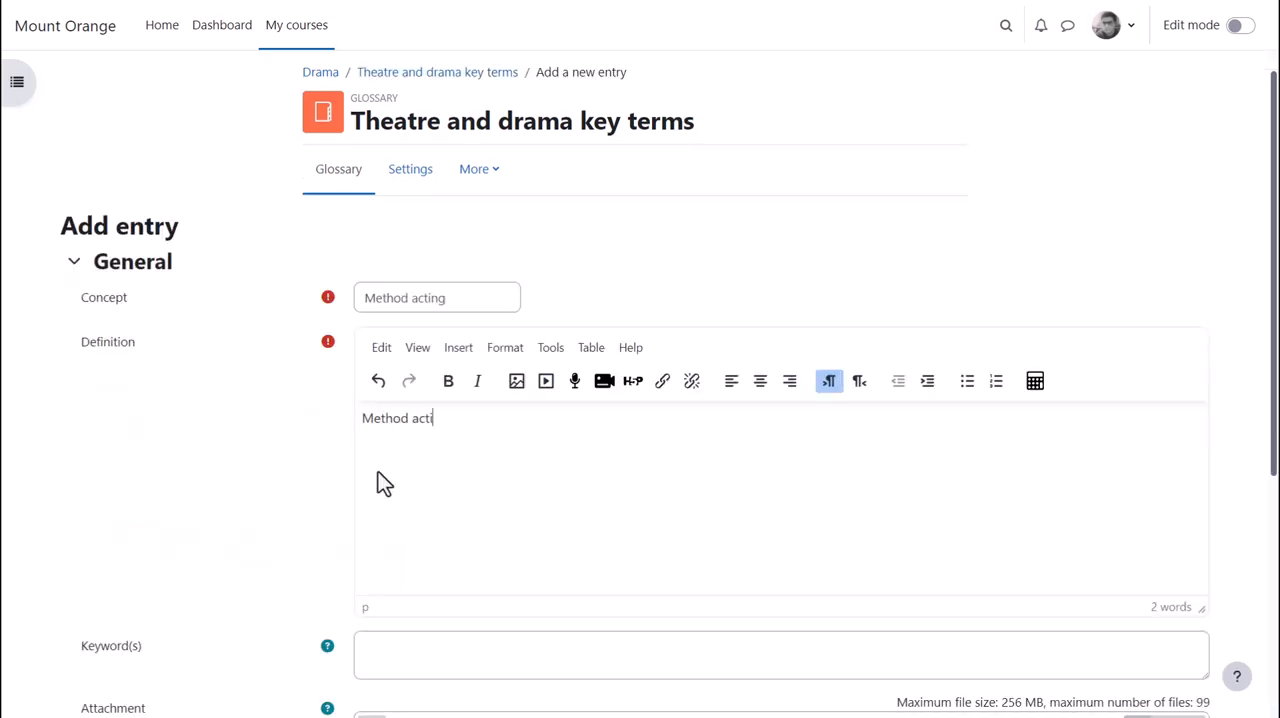
text(ng)
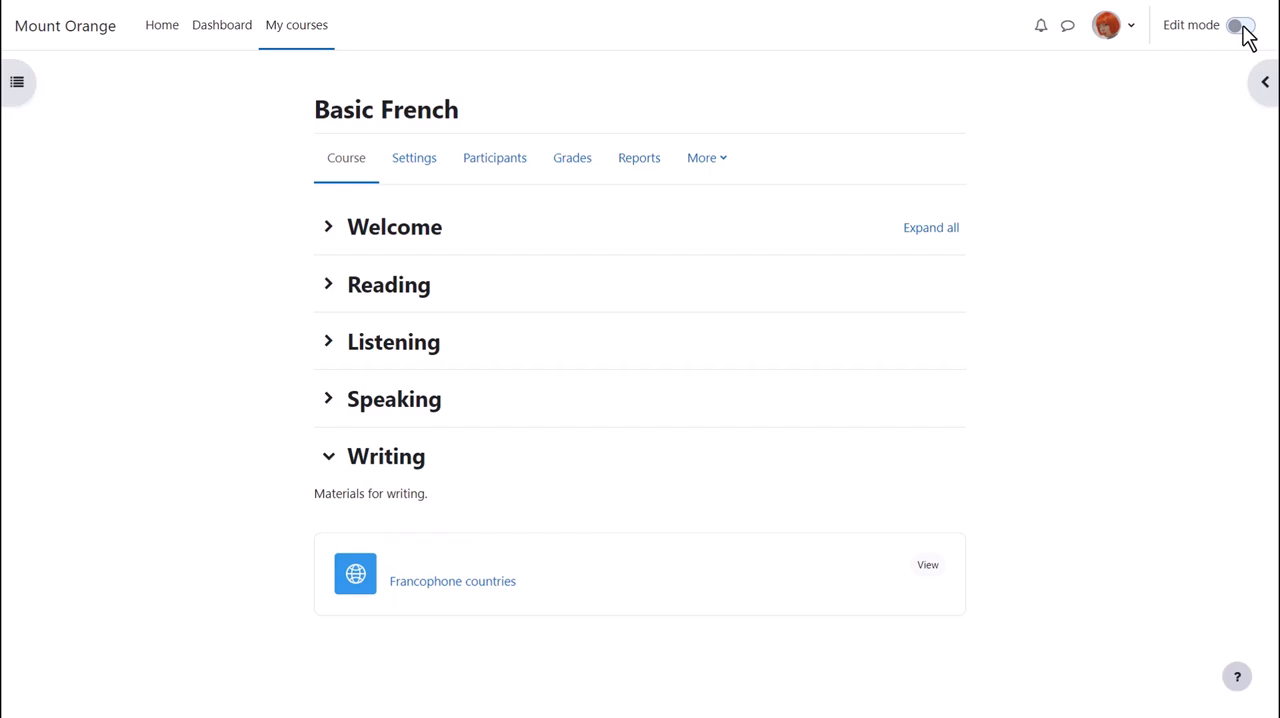
- Turn on Edit mode for the Basic French course
click(1240, 24)
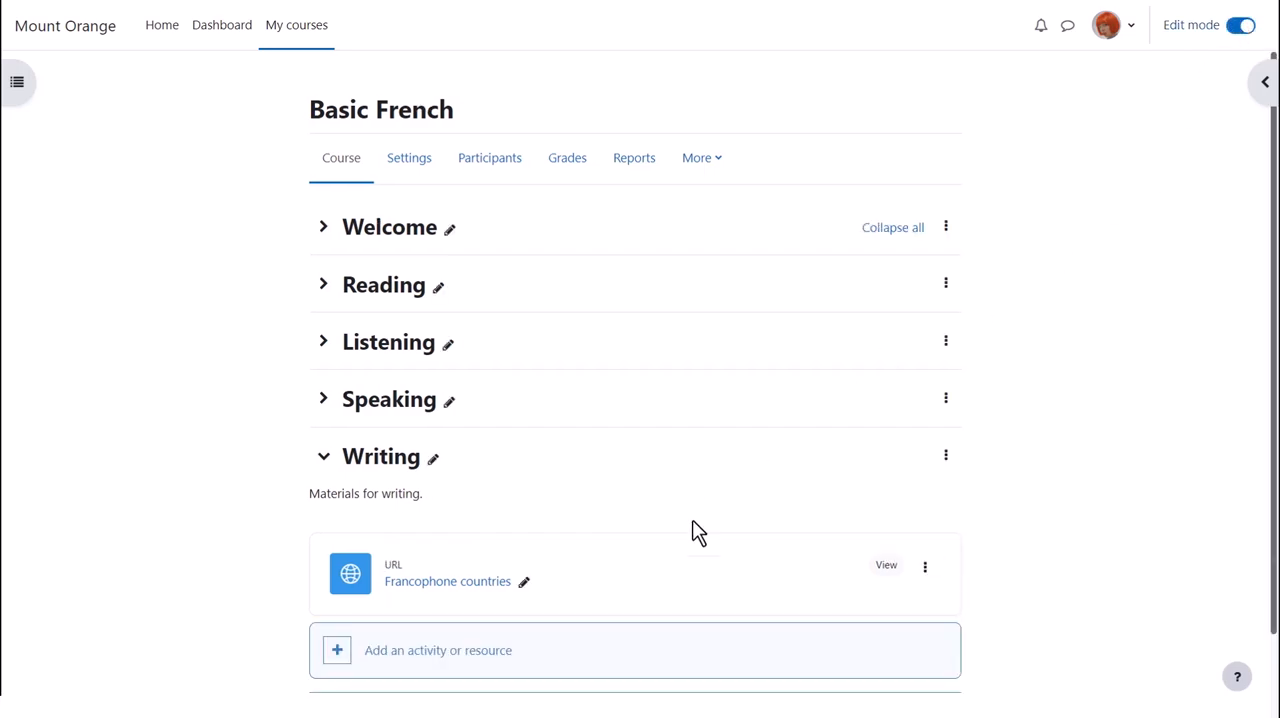
mouse_move(590, 650)
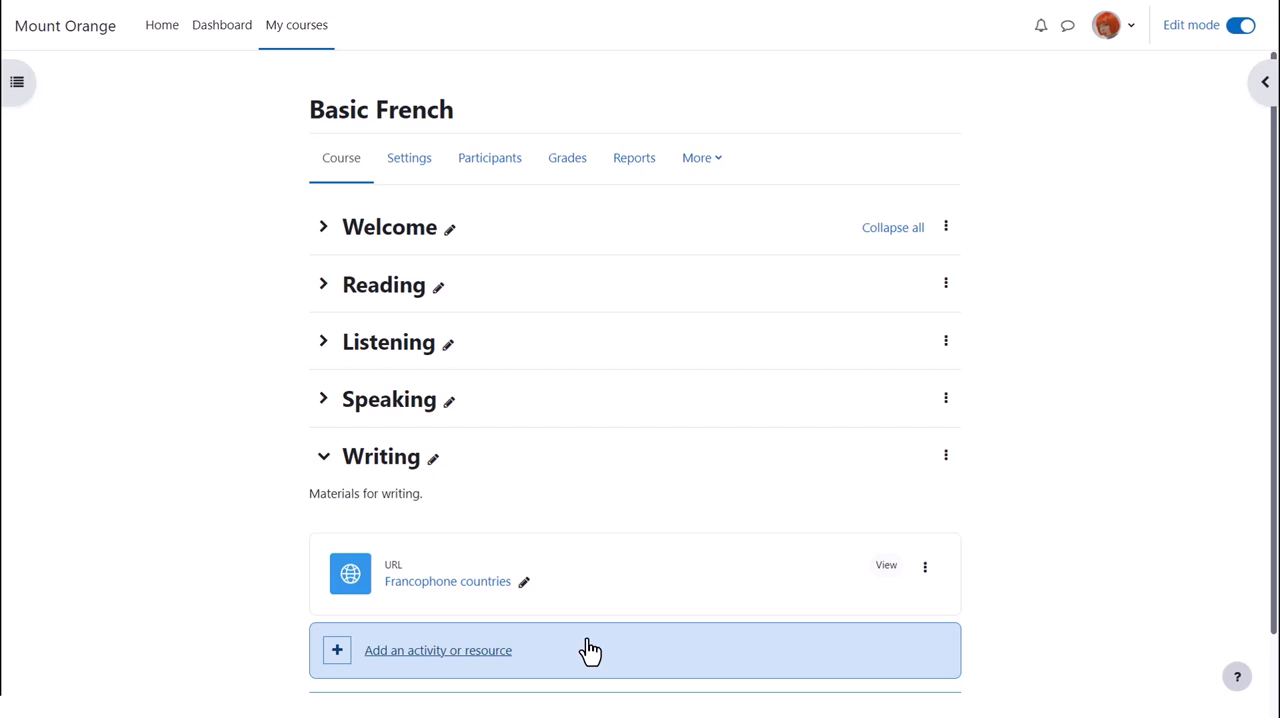
- Open the activity chooser for Writing and view the Glossary description
click(437, 650)
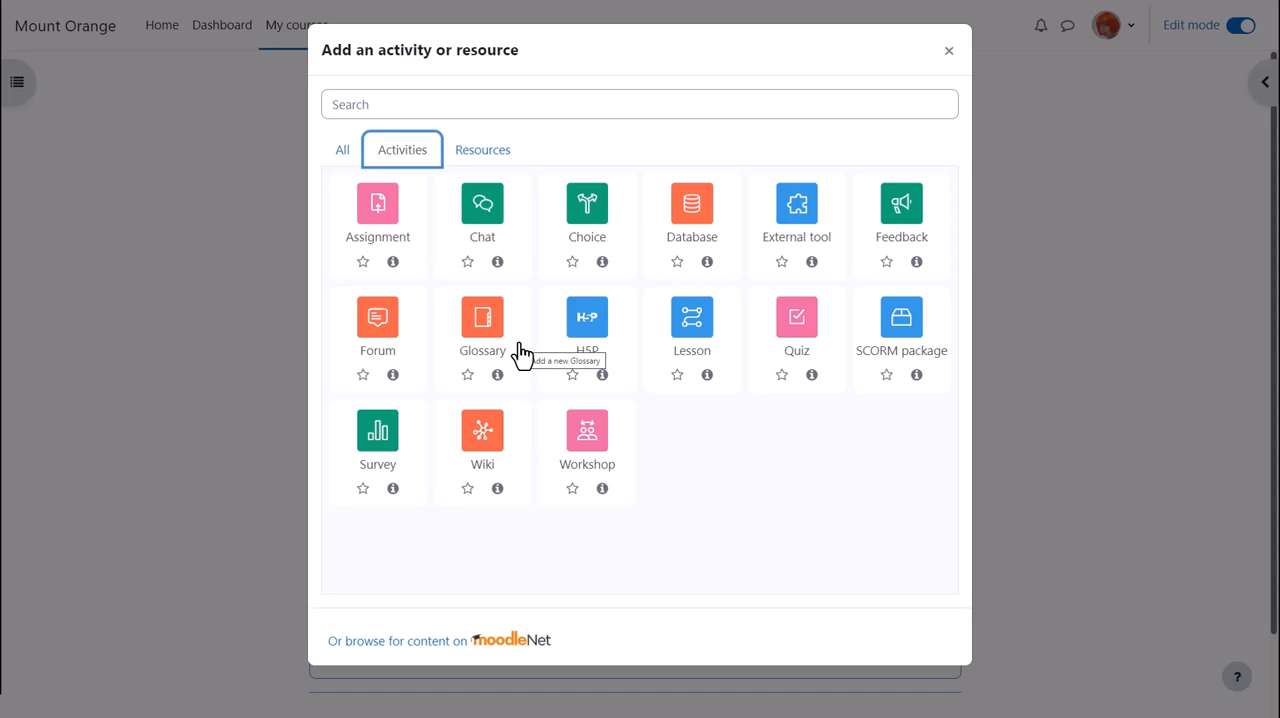
mouse_move(485, 322)
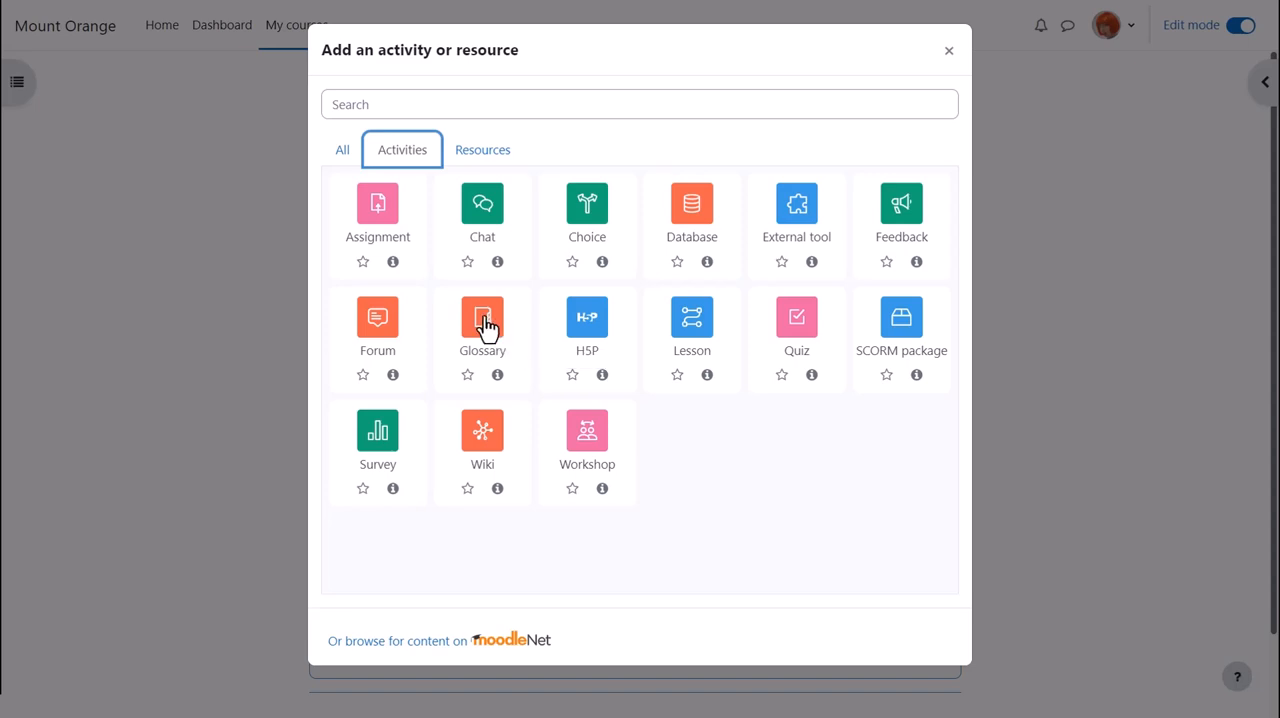
mouse_move(482, 316)
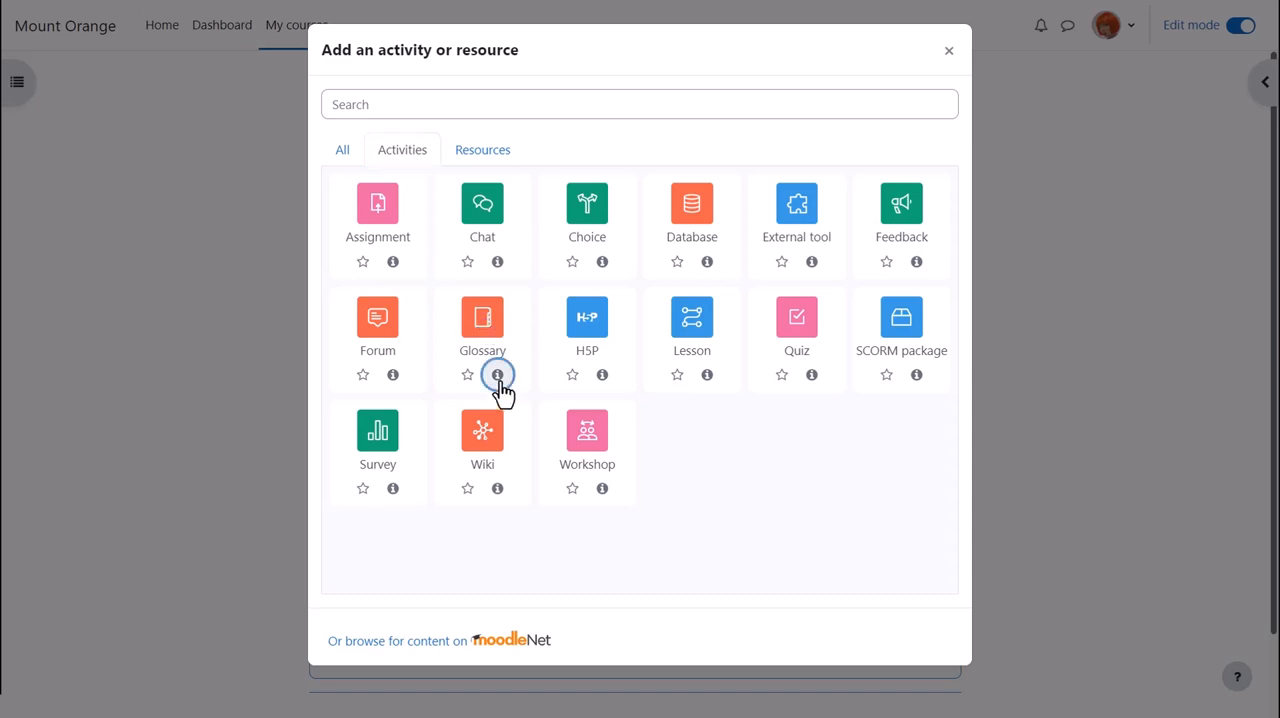
click(498, 374)
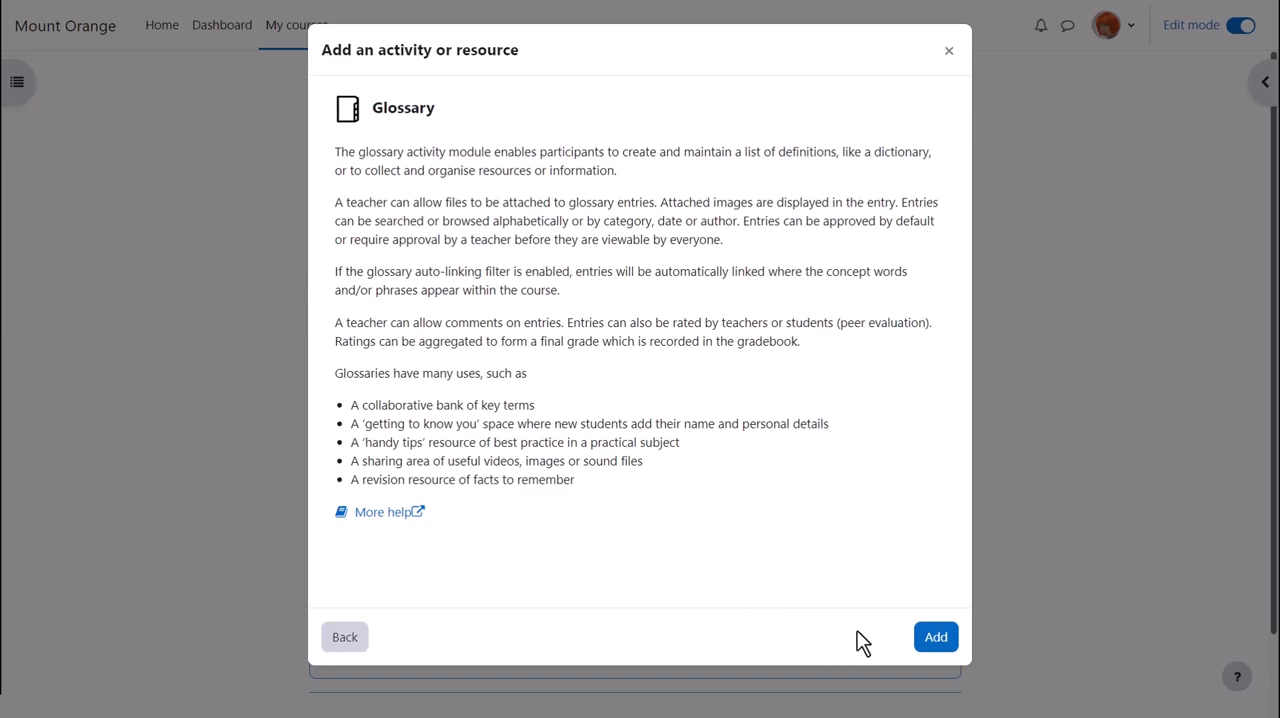
mouse_move(935, 637)
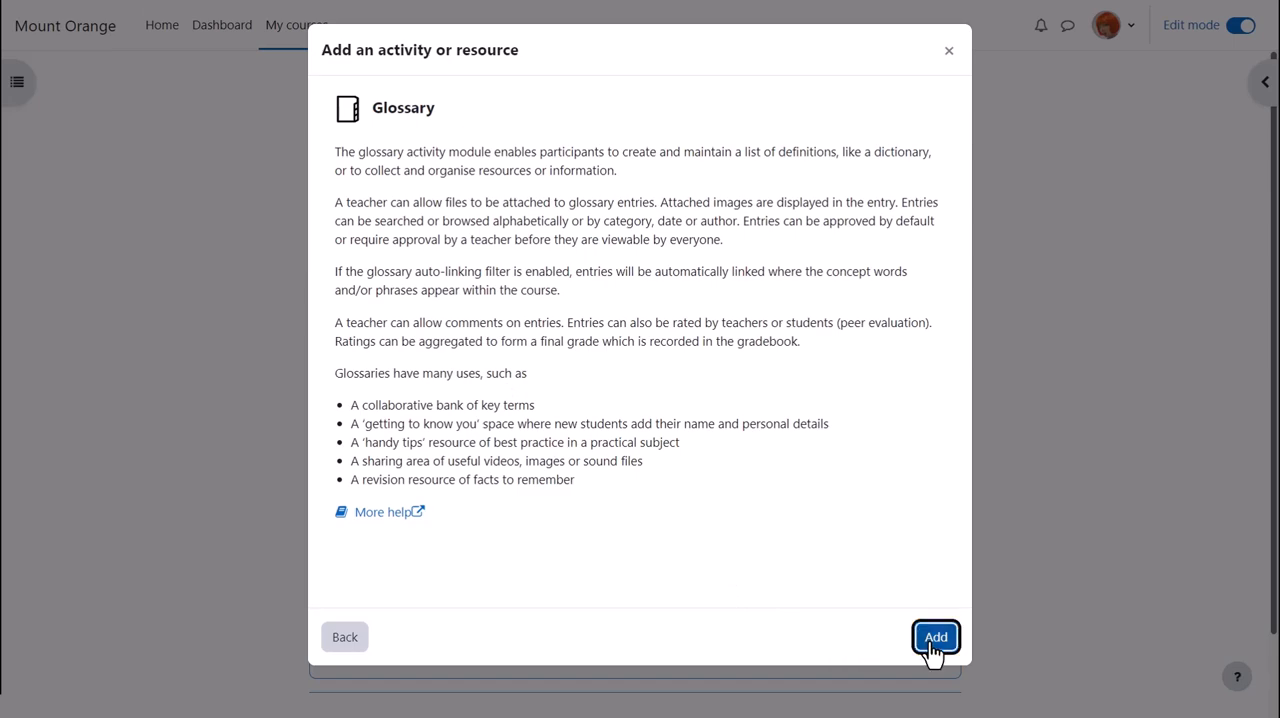
- Add a Glossary named 'Grammar terms' with description 'Add your useful grammar terms here'
click(934, 637)
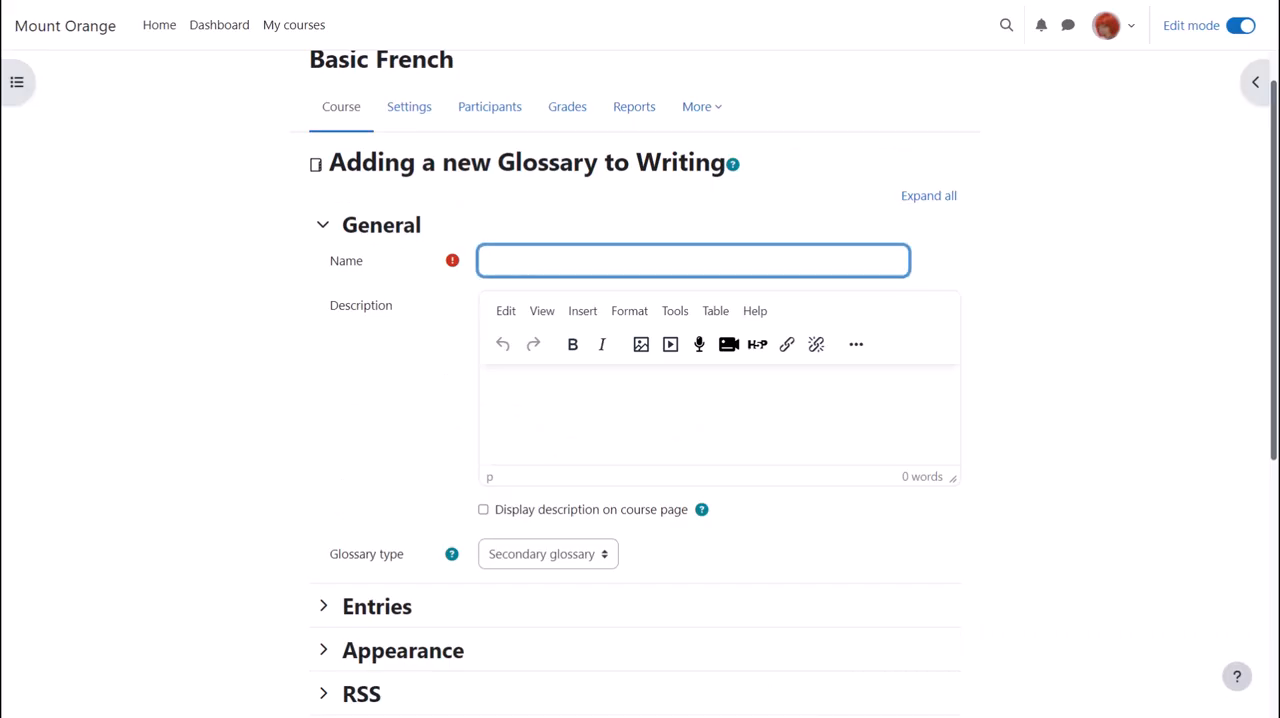
text(Grammar terms)
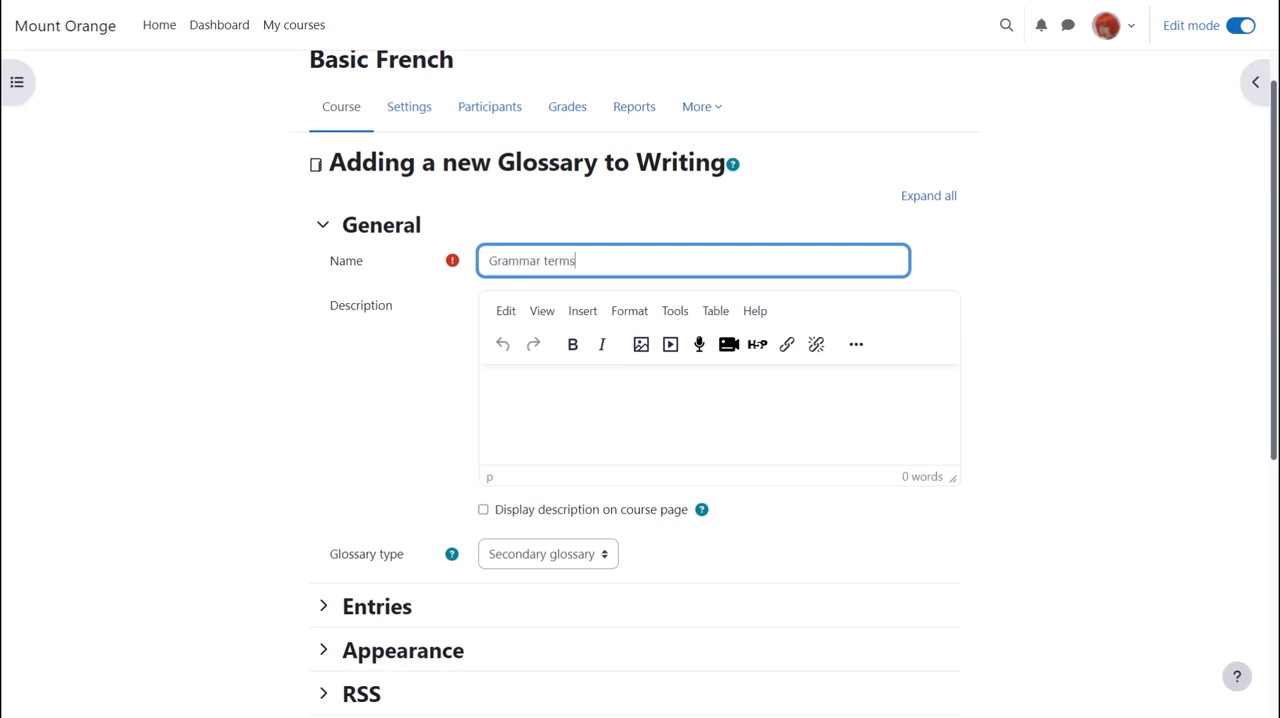
text(Add y)
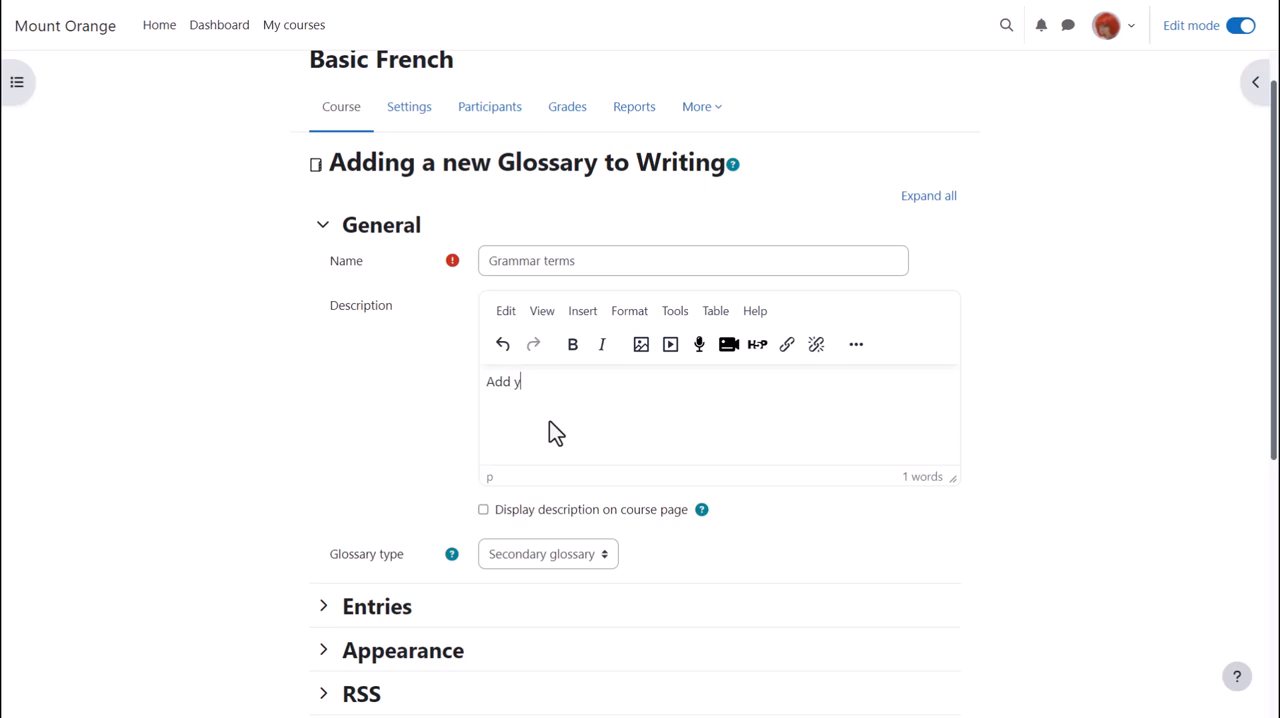
text(our useful gramma)
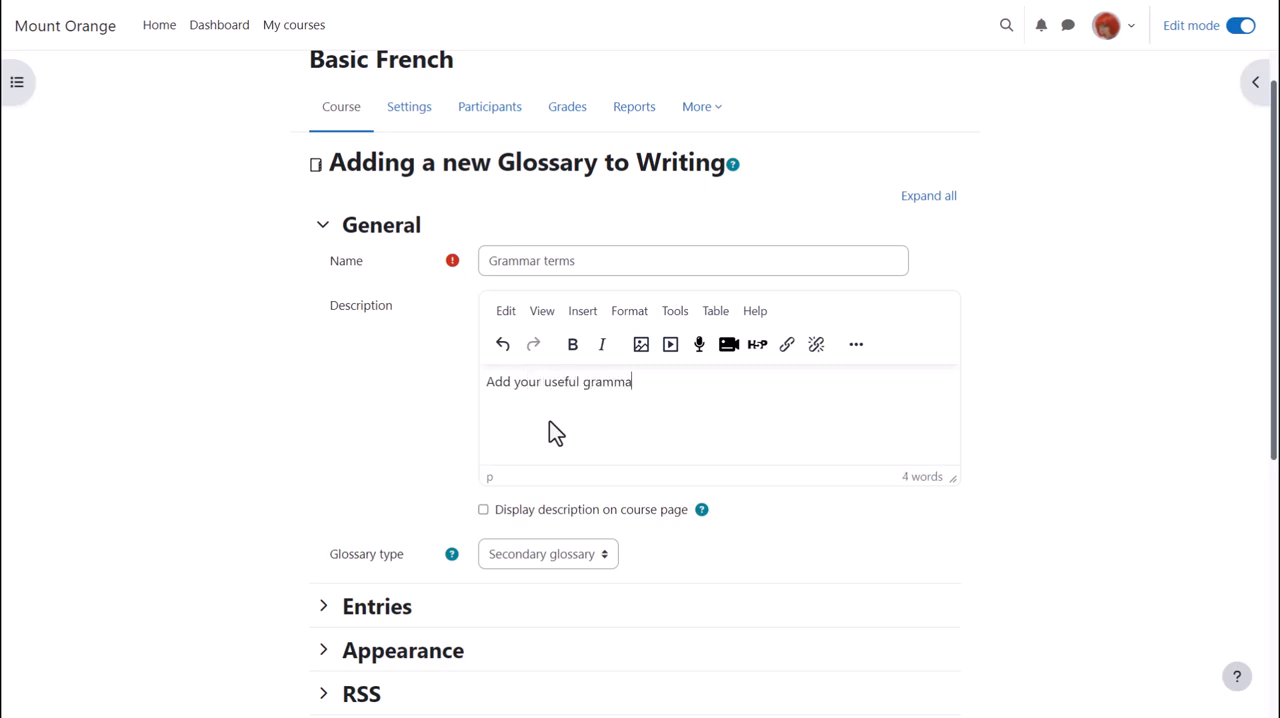
text(r terms here)
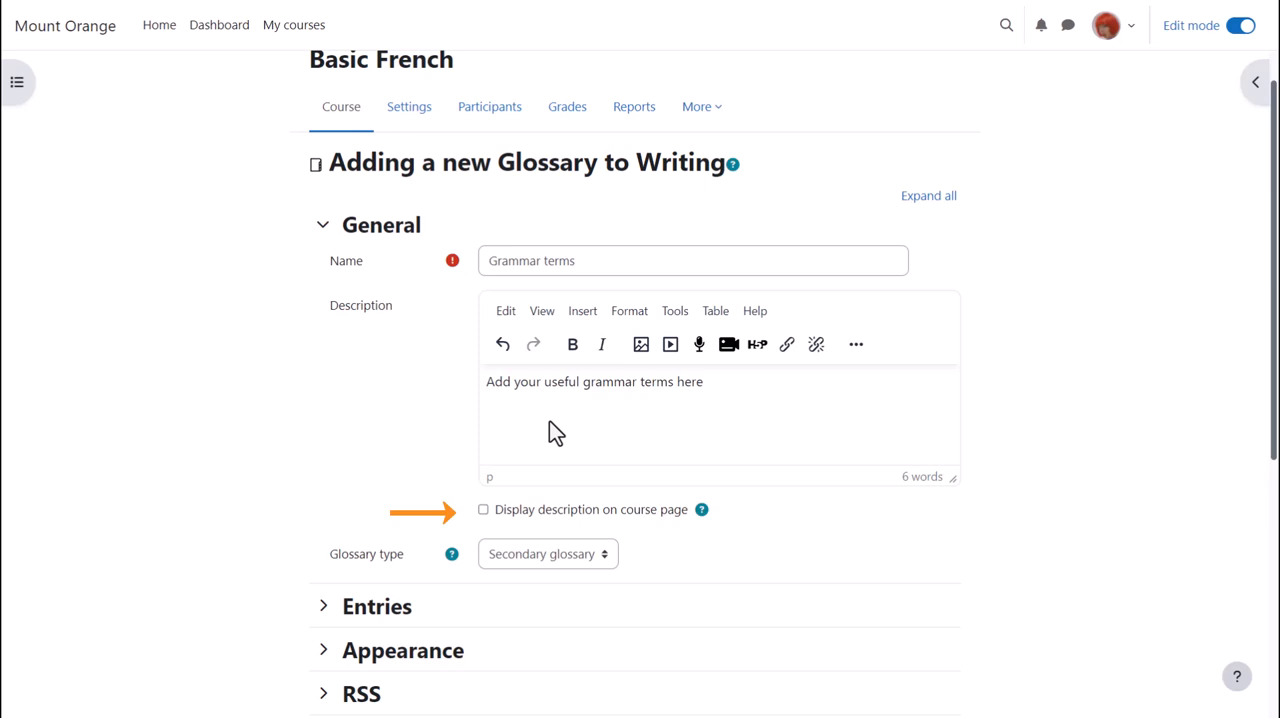
- Keep entries approved by default, set automatic entry linking to Yes, and collapse Entries
scroll(down, 3)
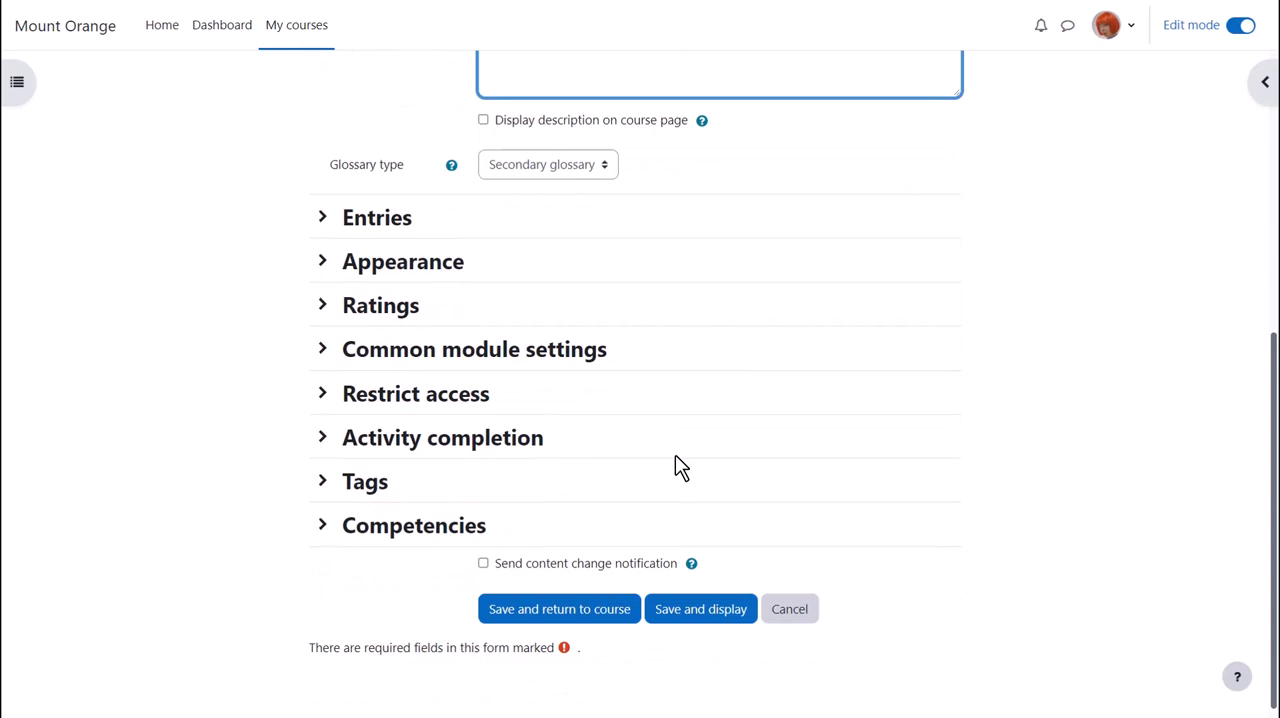
scroll(up, 3)
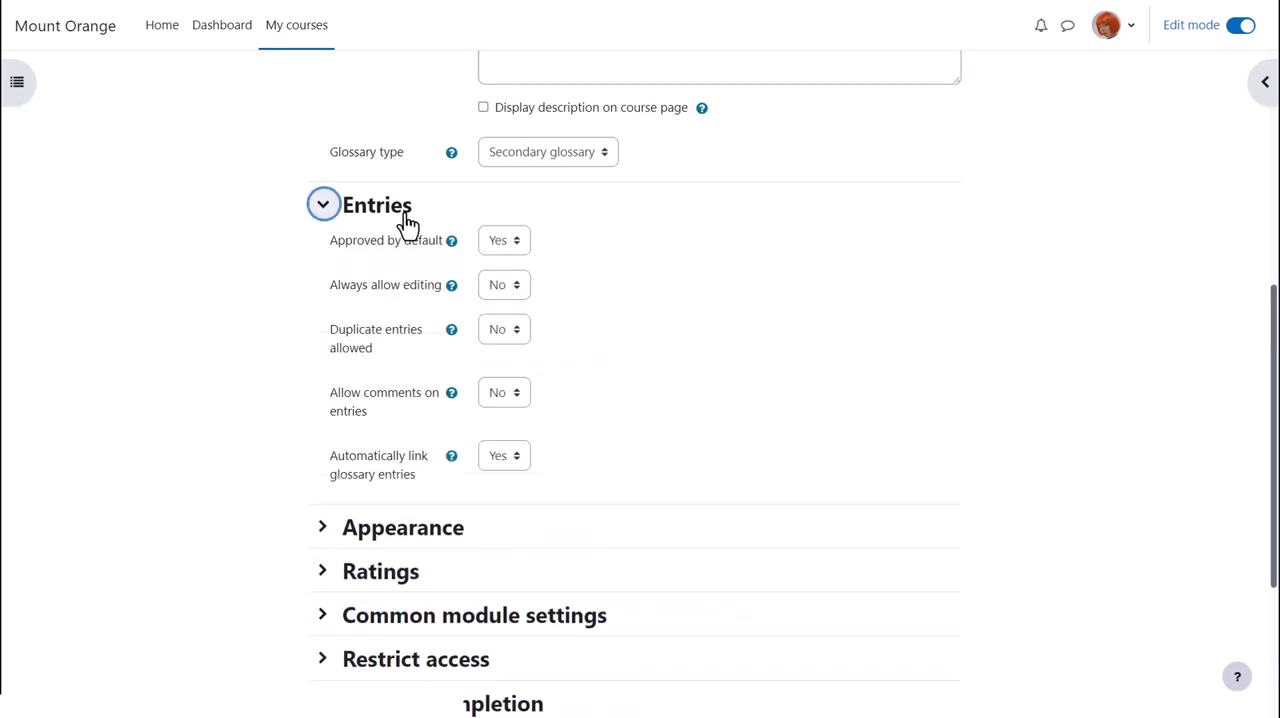
click(504, 240)
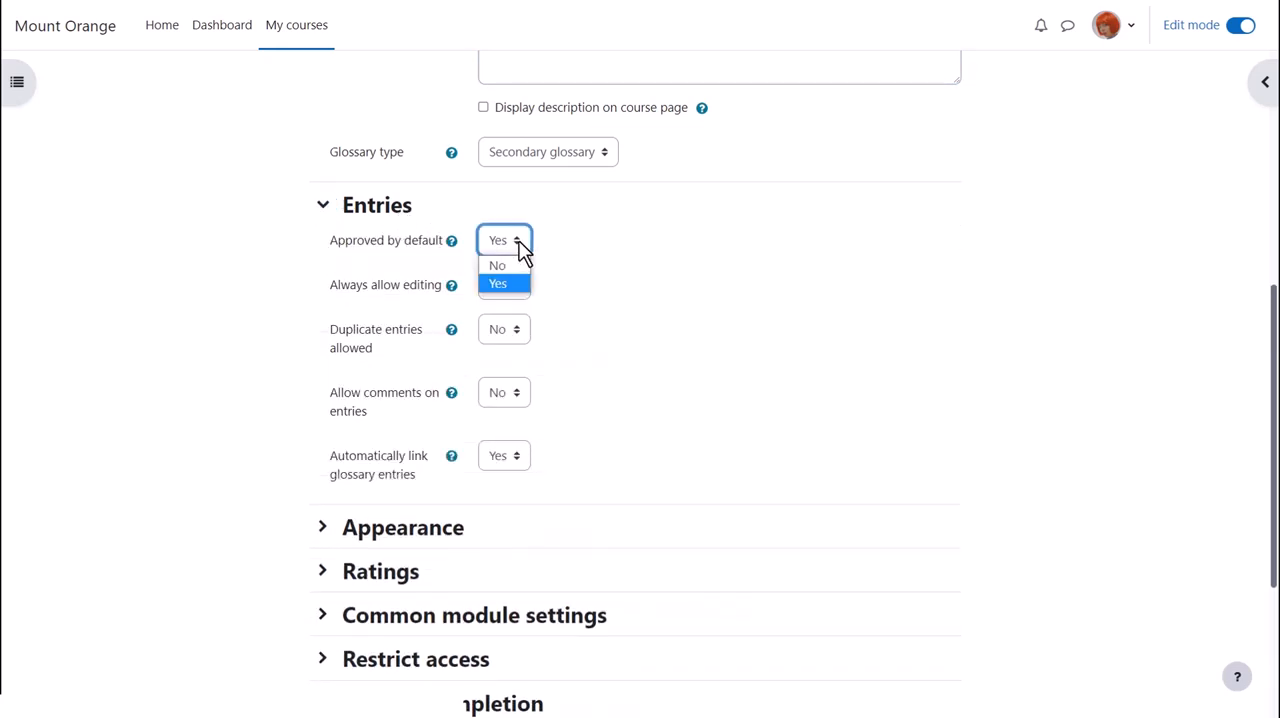
click(497, 283)
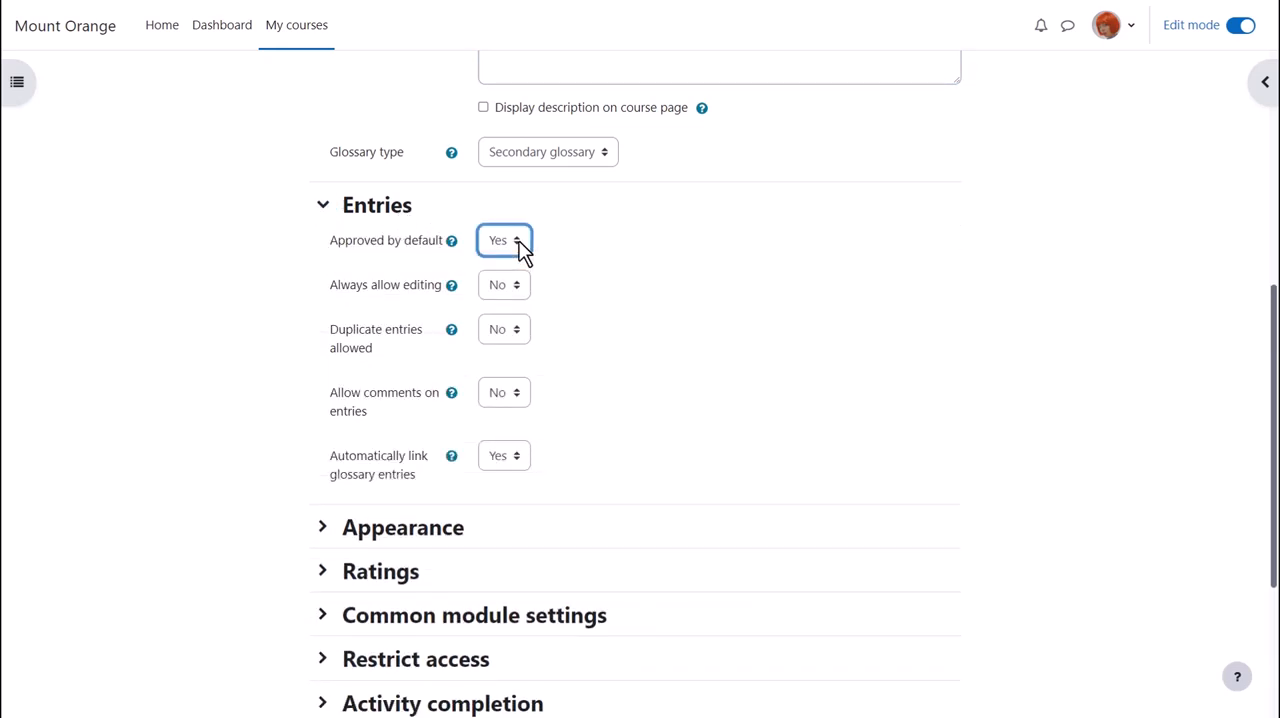
mouse_move(558, 308)
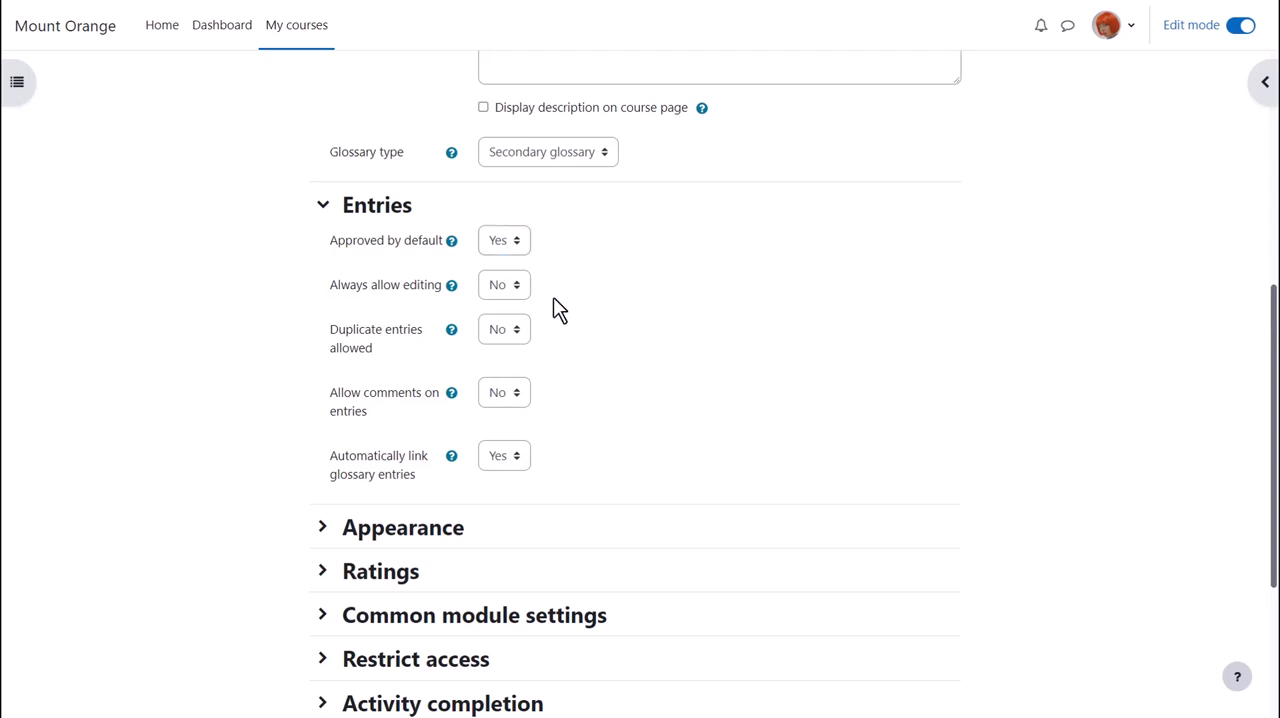
mouse_move(528, 345)
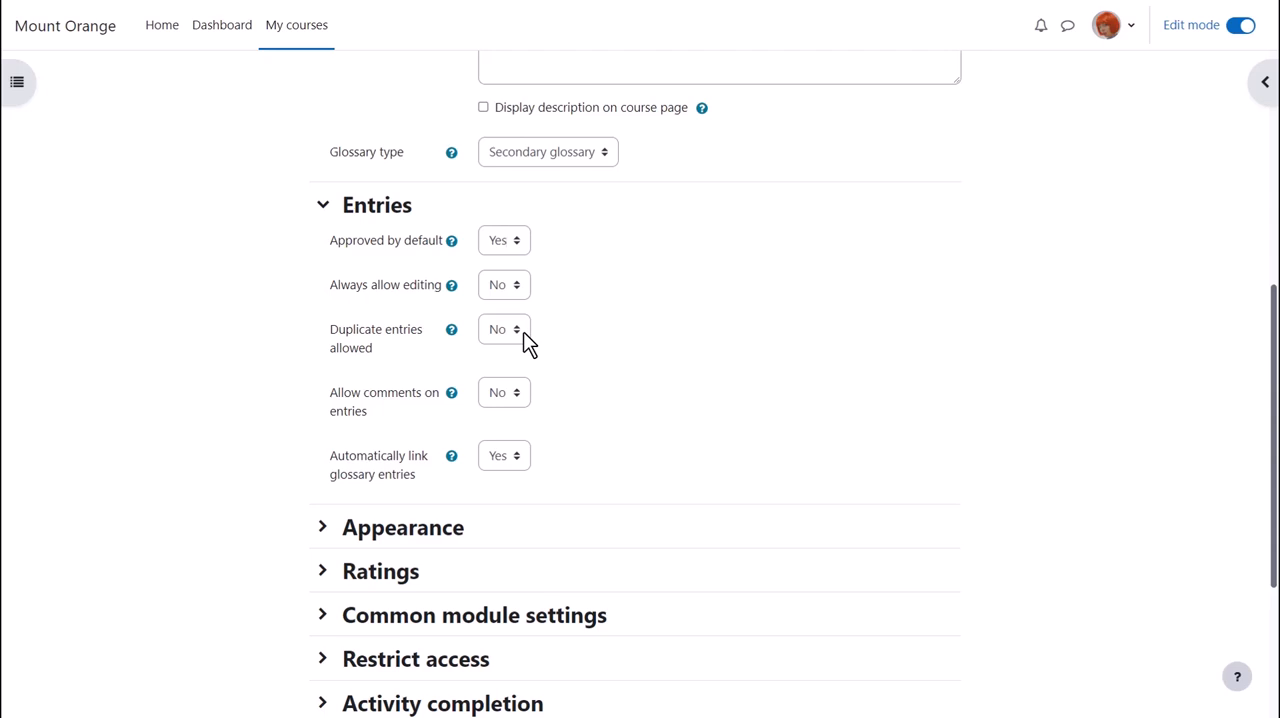
click(504, 392)
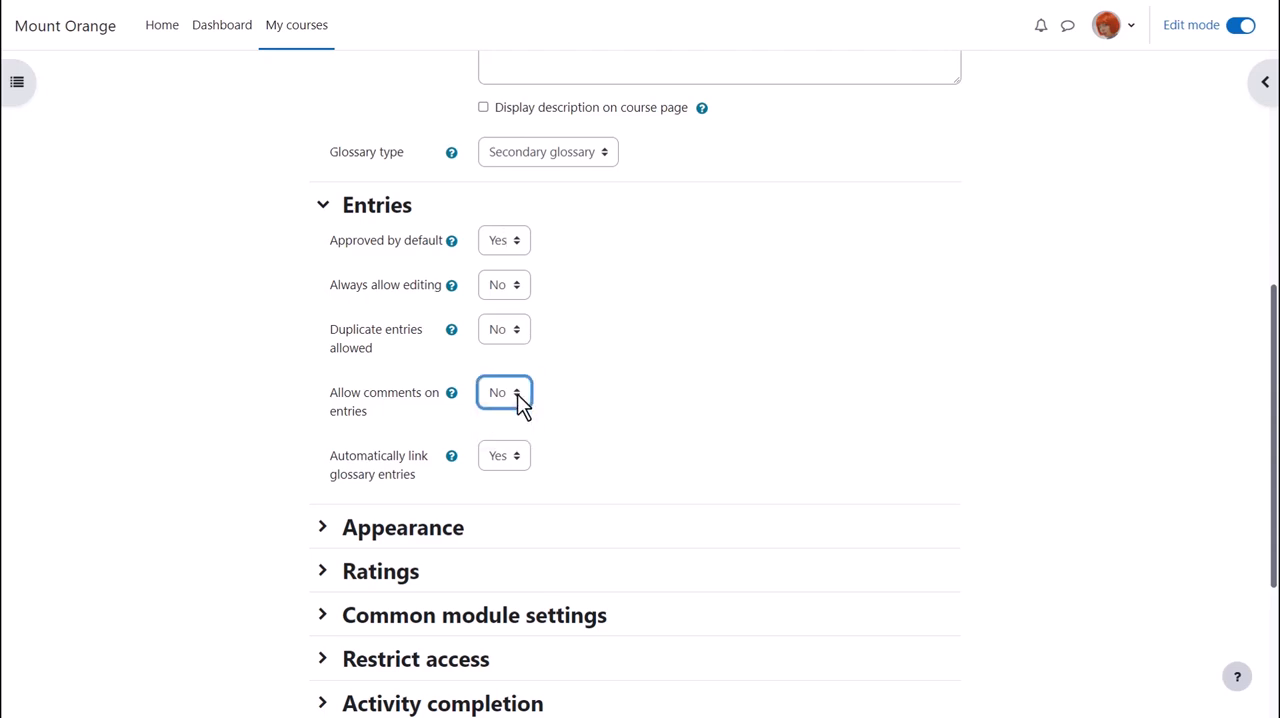
mouse_move(553, 463)
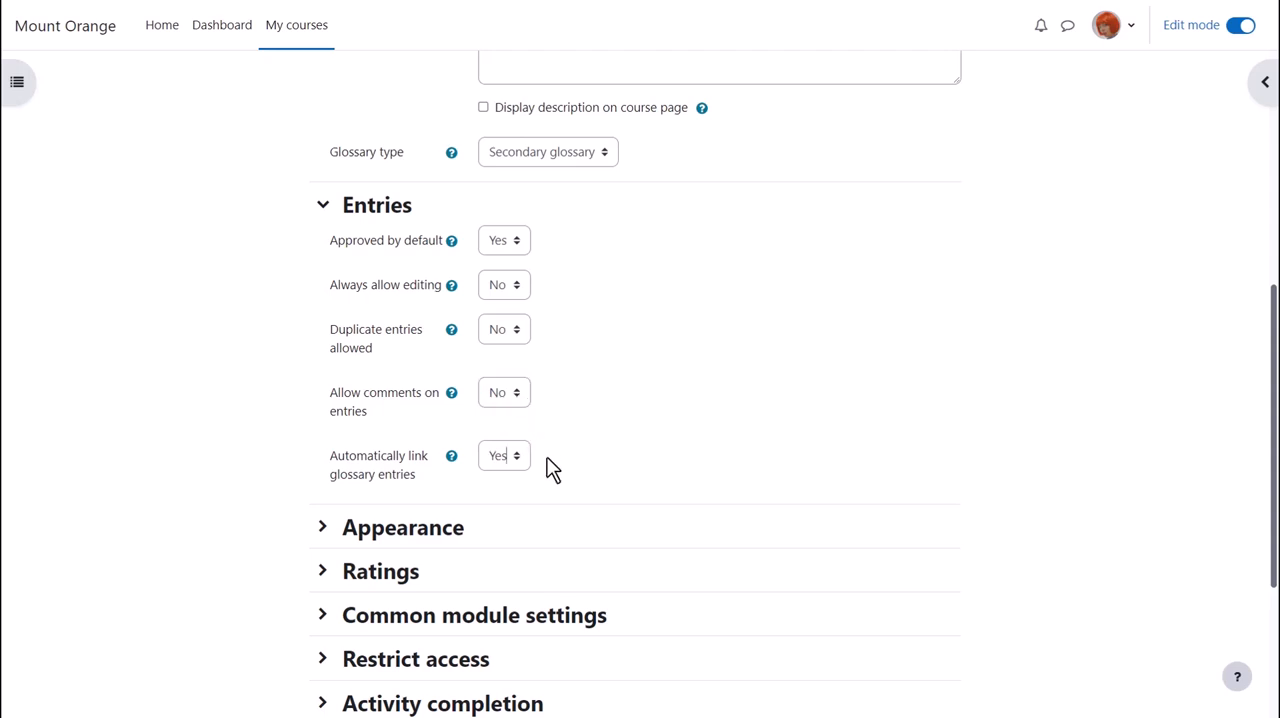
mouse_move(538, 468)
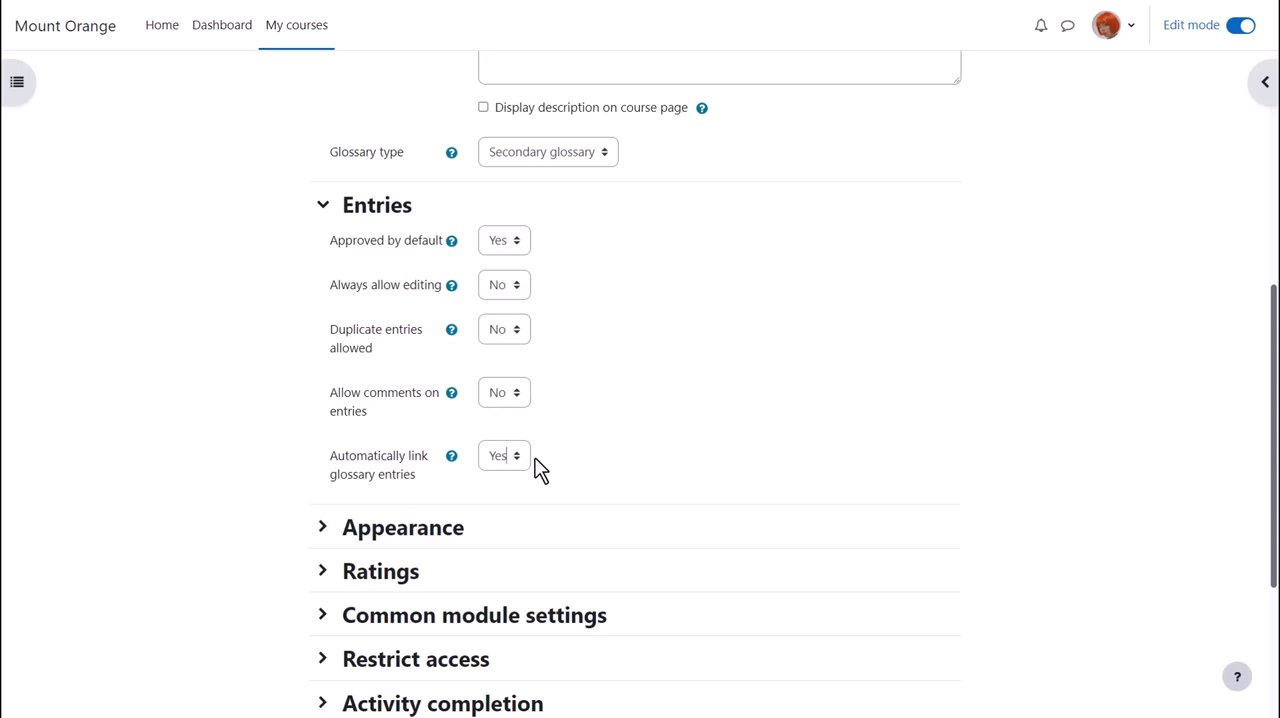
click(322, 205)
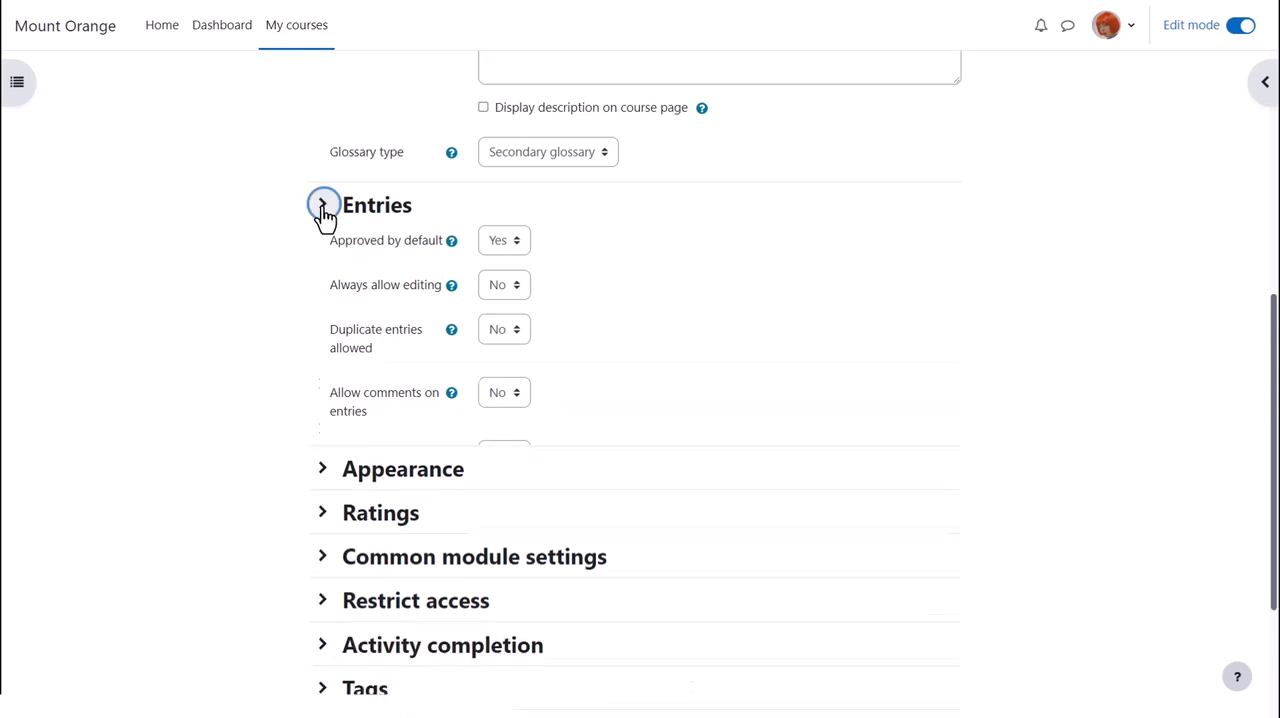
click(323, 205)
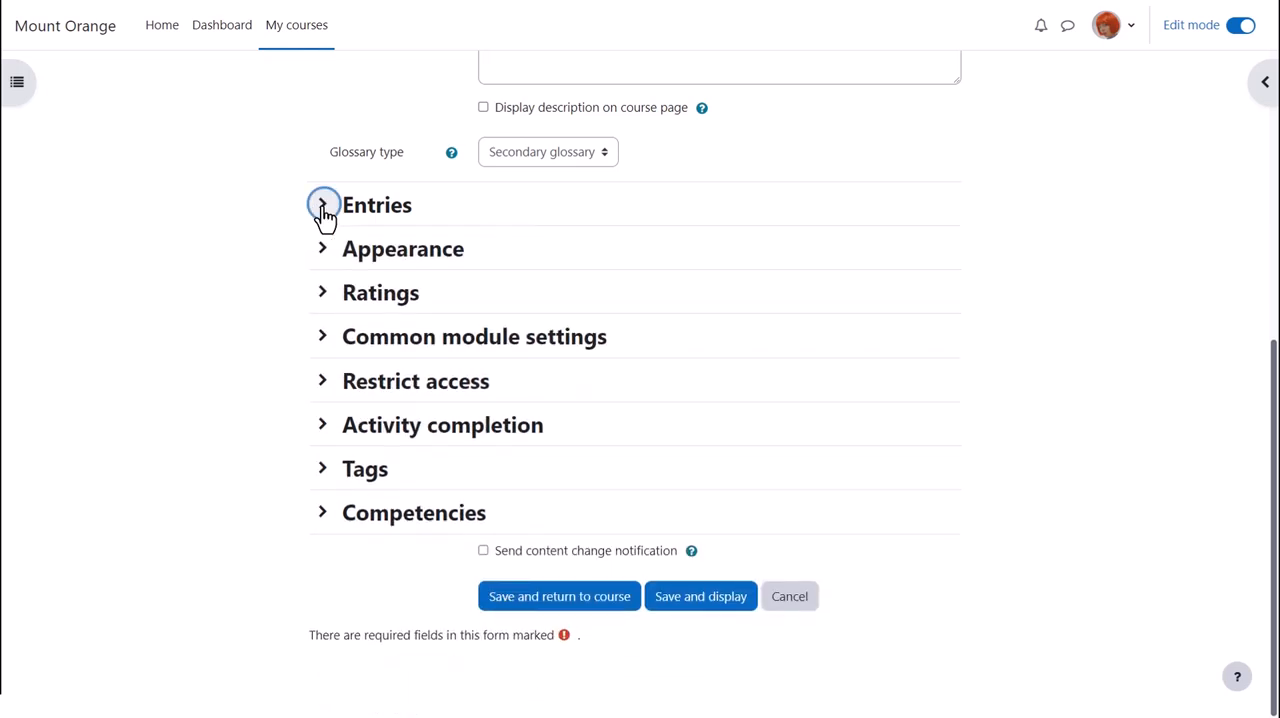
- Change 'Entries shown per page' from 10 to 5 in Appearance
click(322, 248)
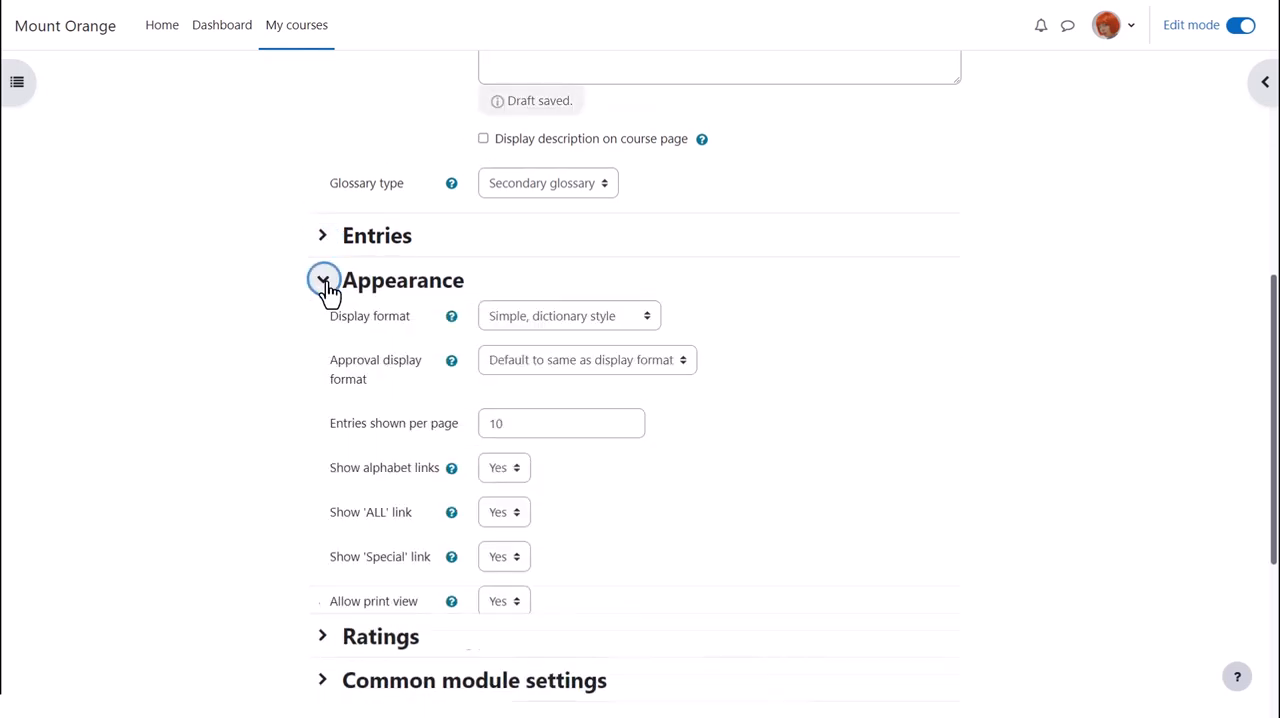
scroll(up, 3)
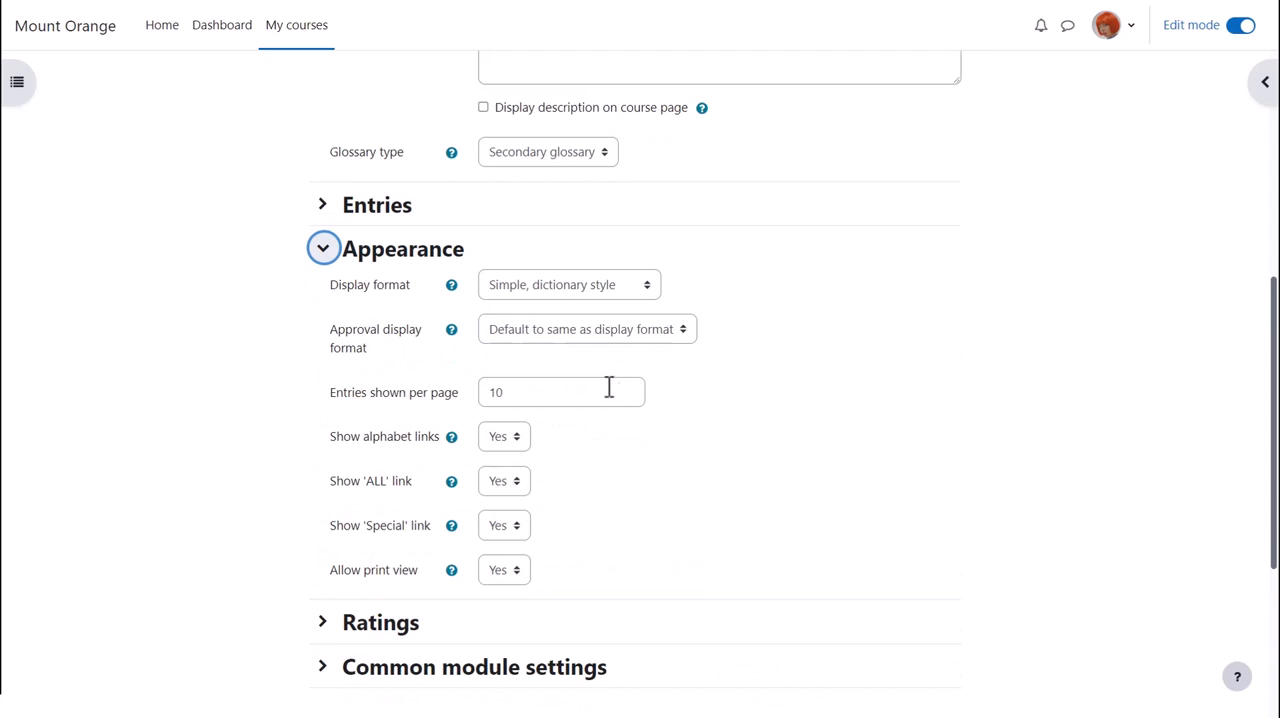
click(561, 392)
text(5)
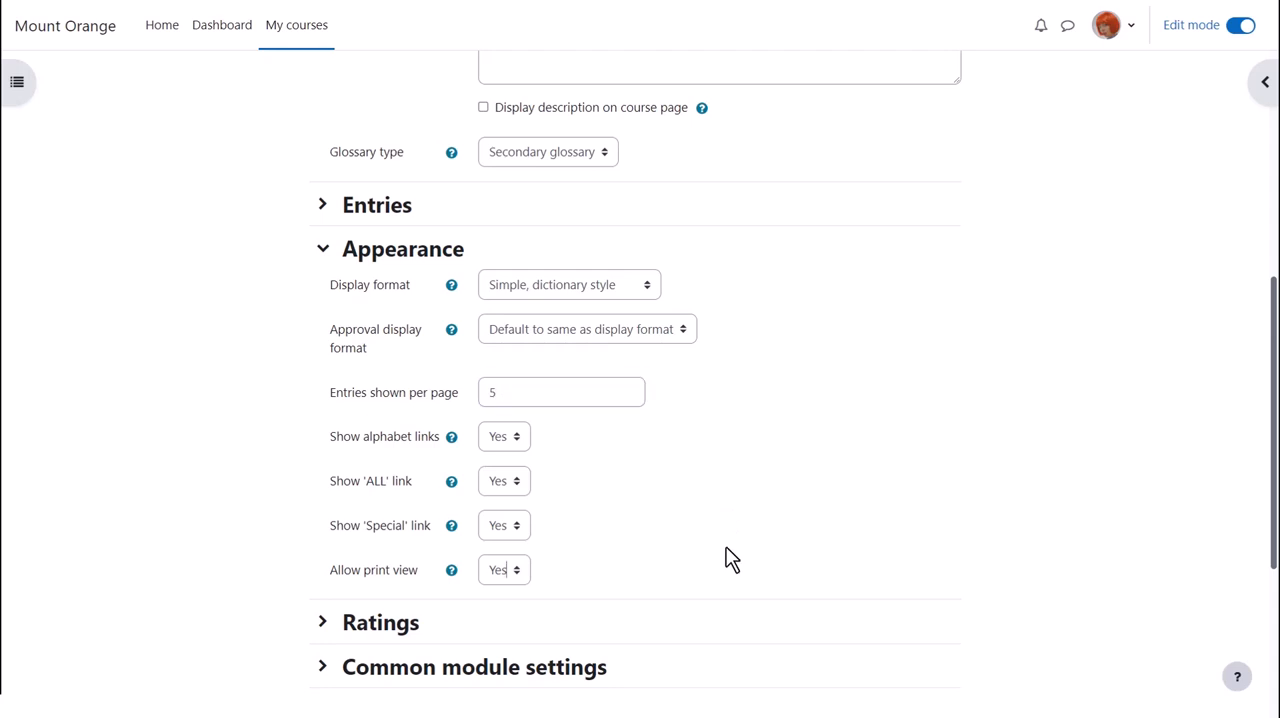
click(322, 248)
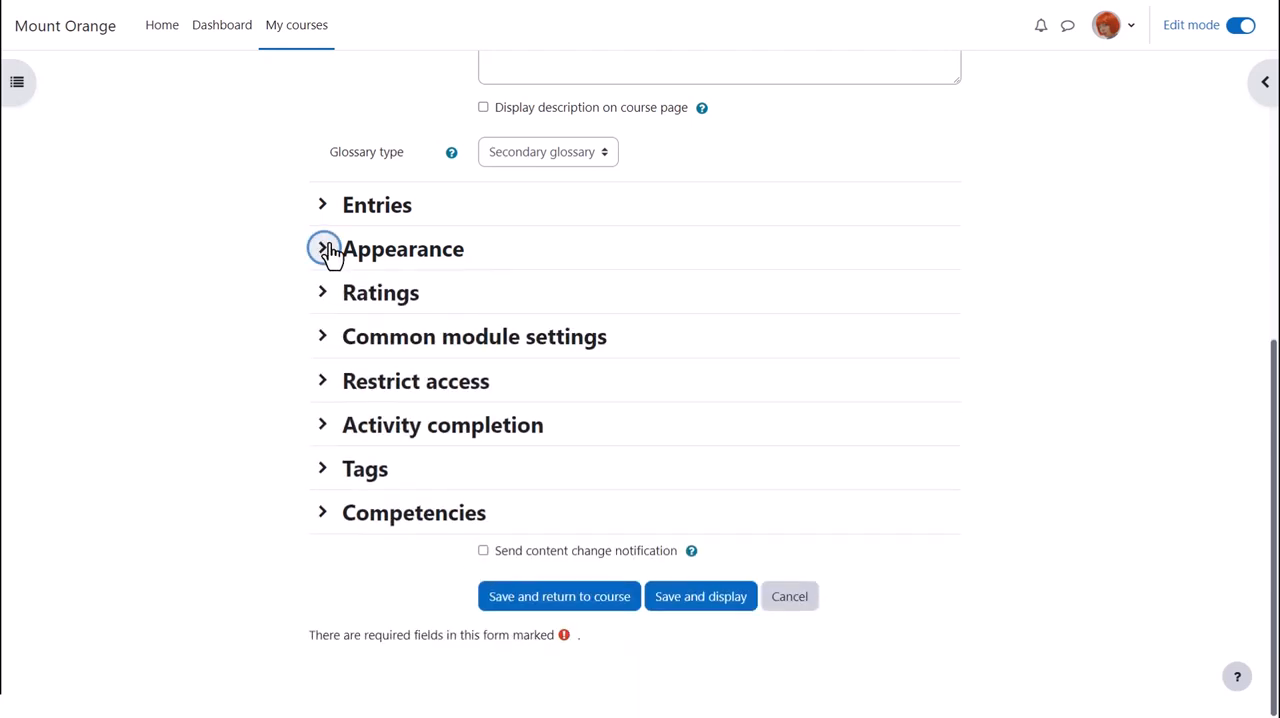
- Set completion to 'when conditions are met', requiring 1 entry and no view
click(322, 424)
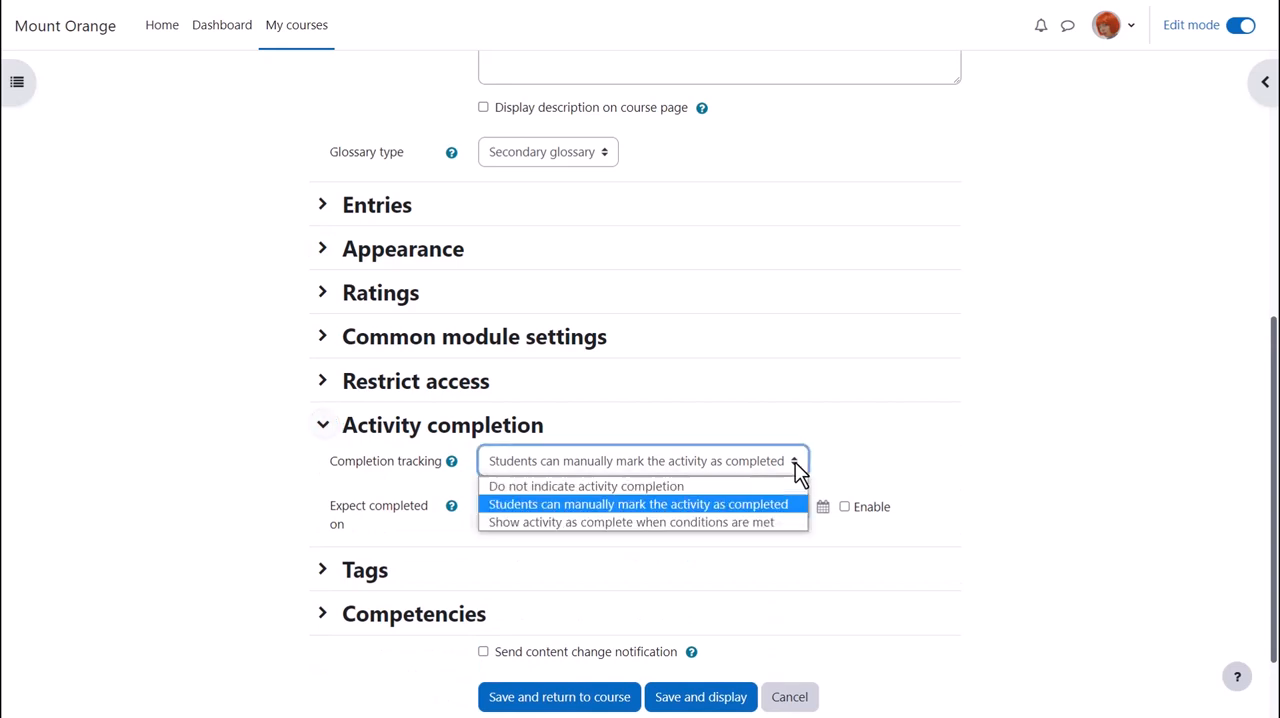
mouse_move(770, 513)
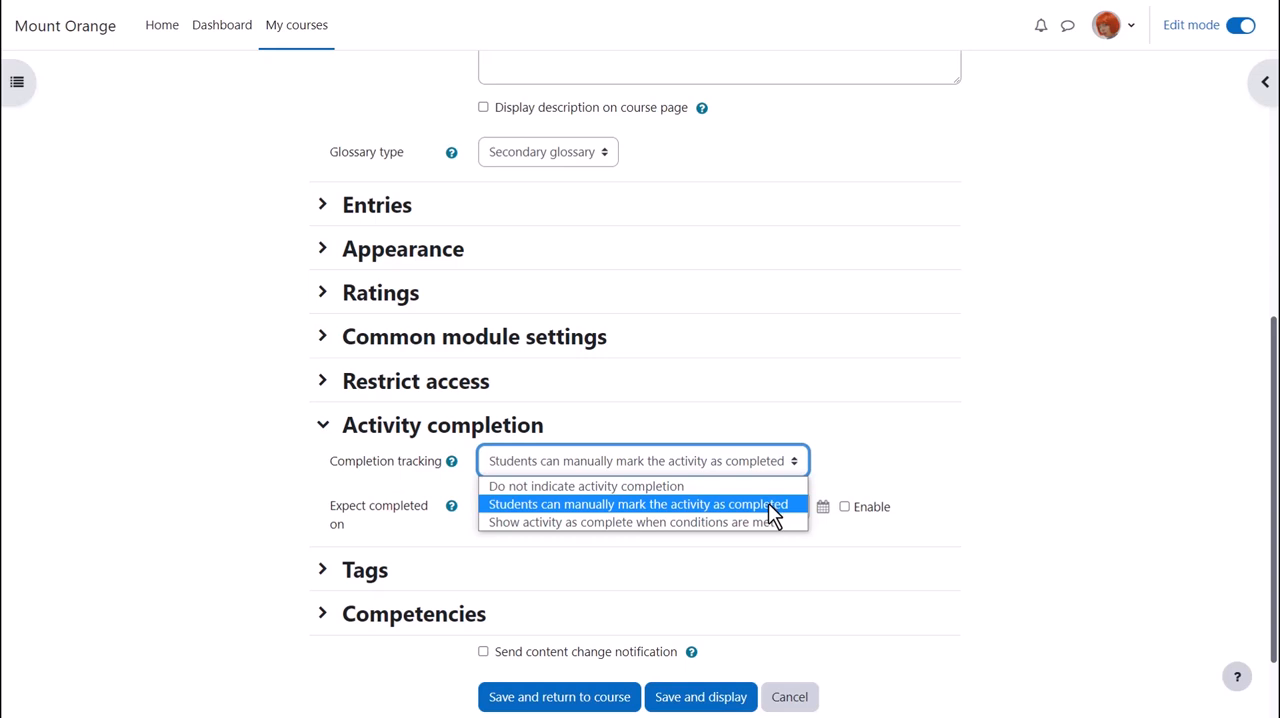
mouse_move(775, 521)
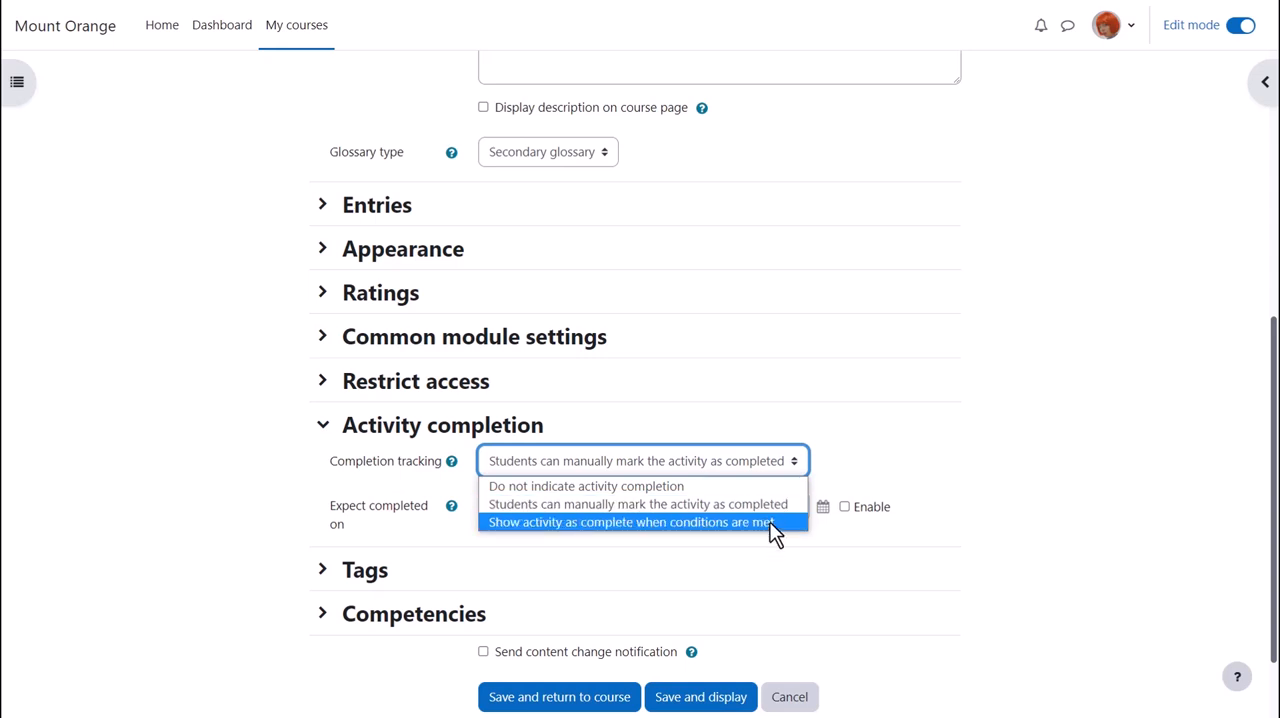
click(630, 521)
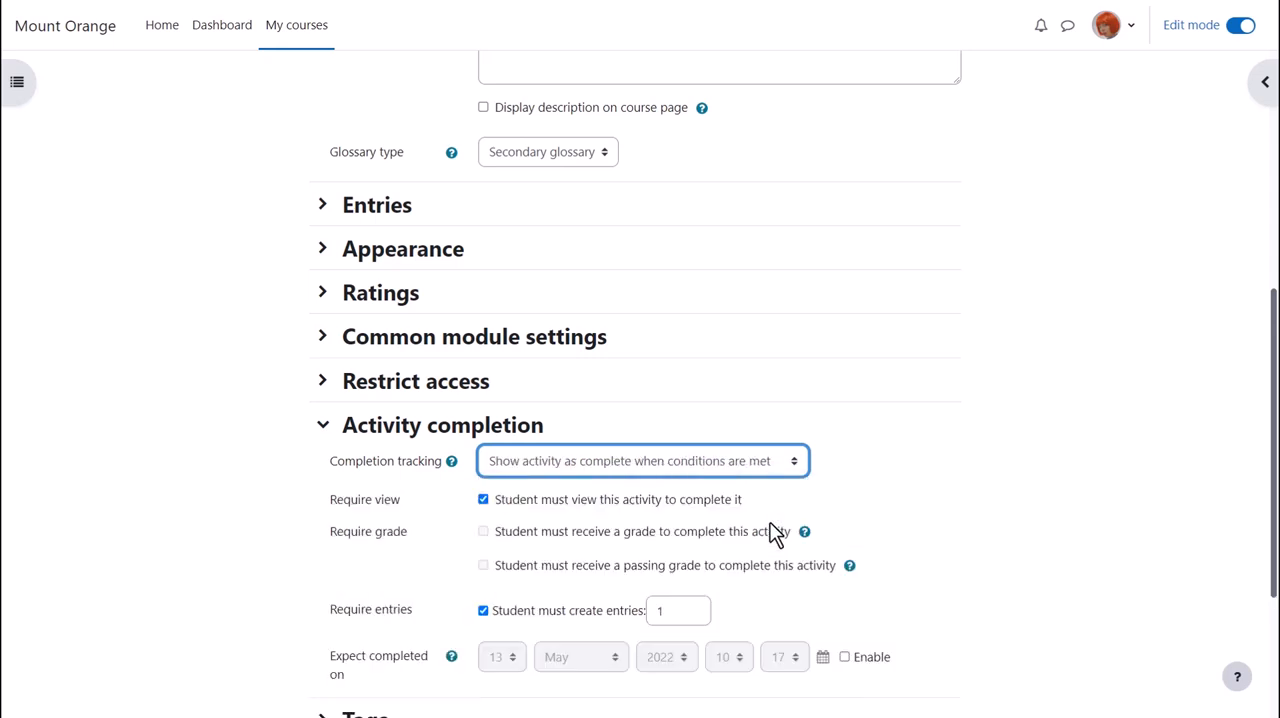
scroll(down, 3)
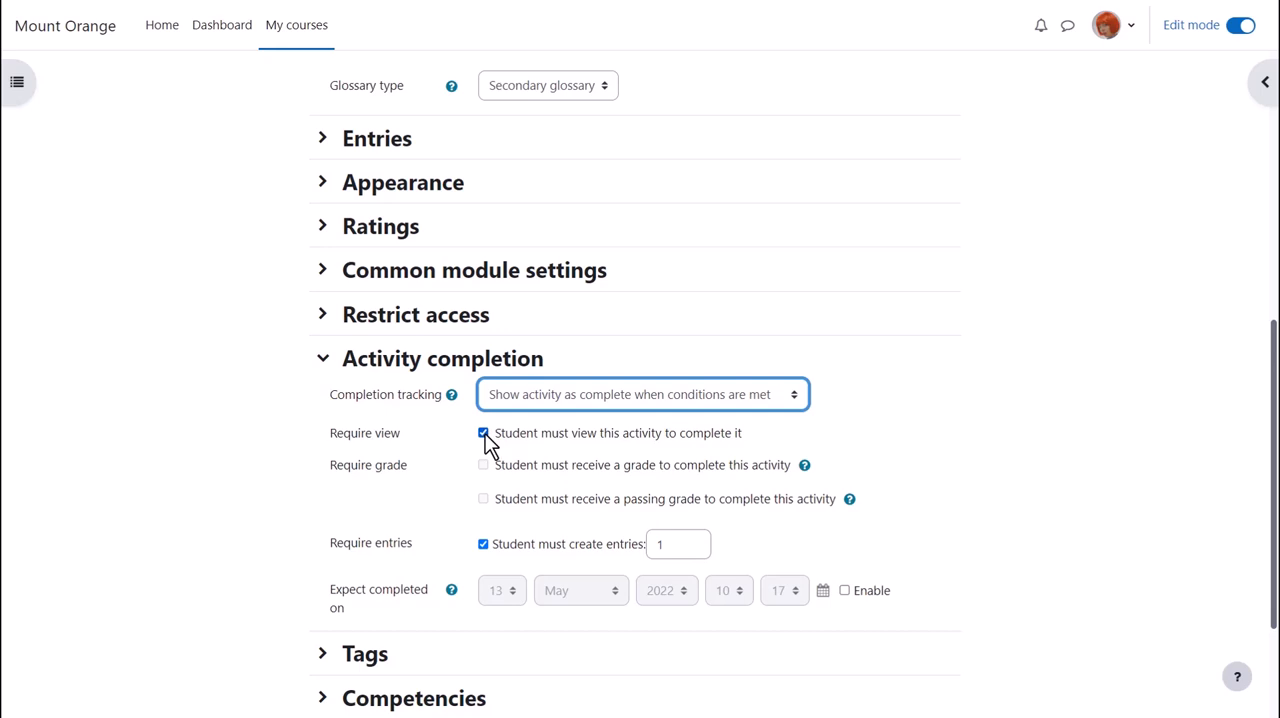
click(483, 433)
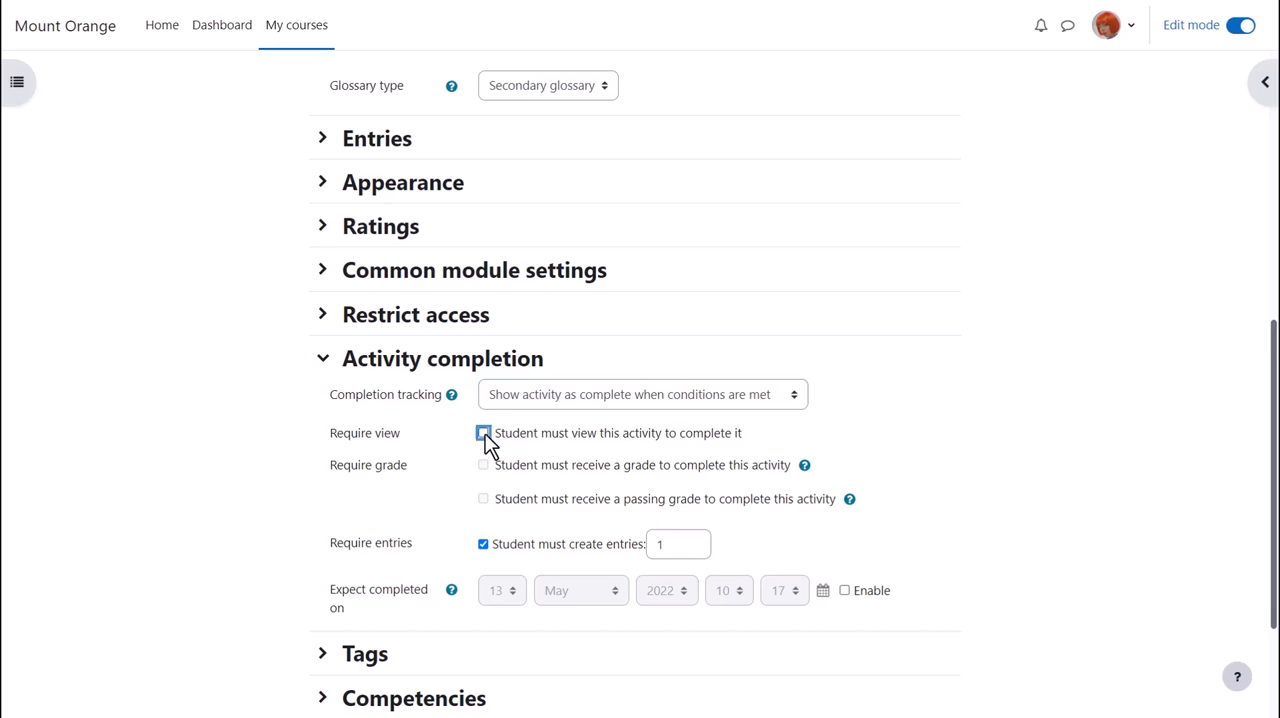
click(483, 432)
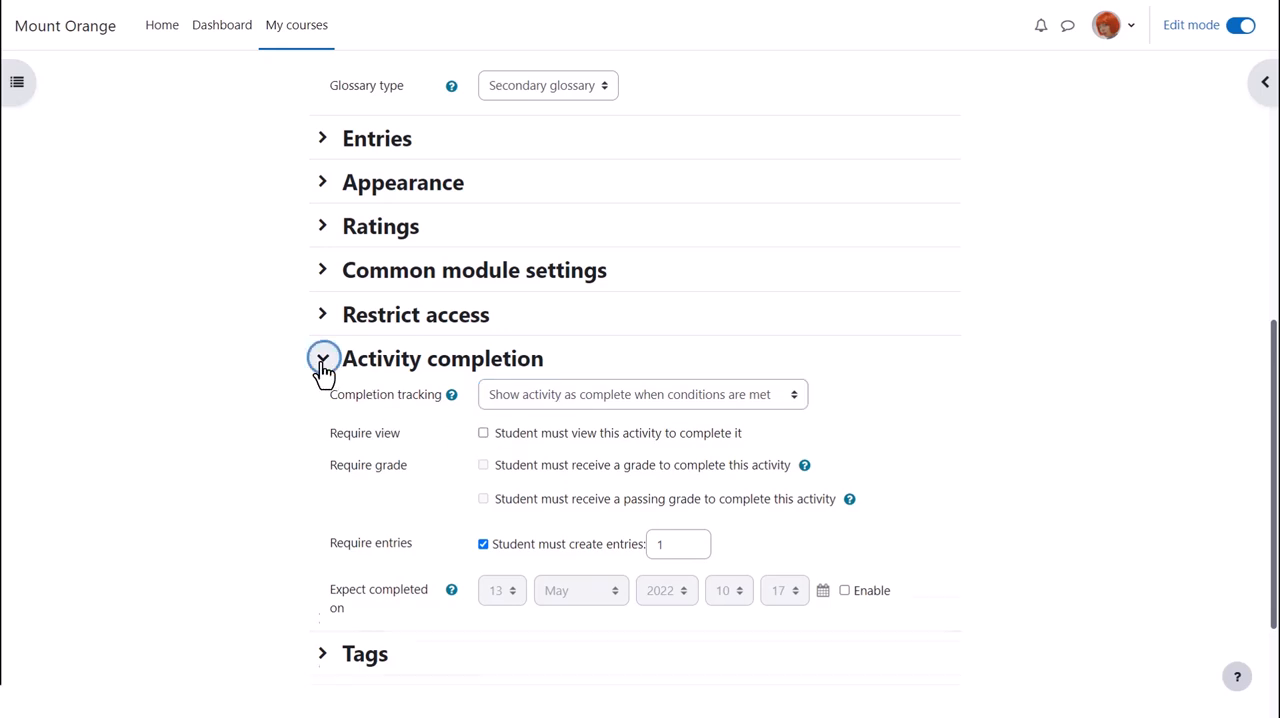
click(322, 358)
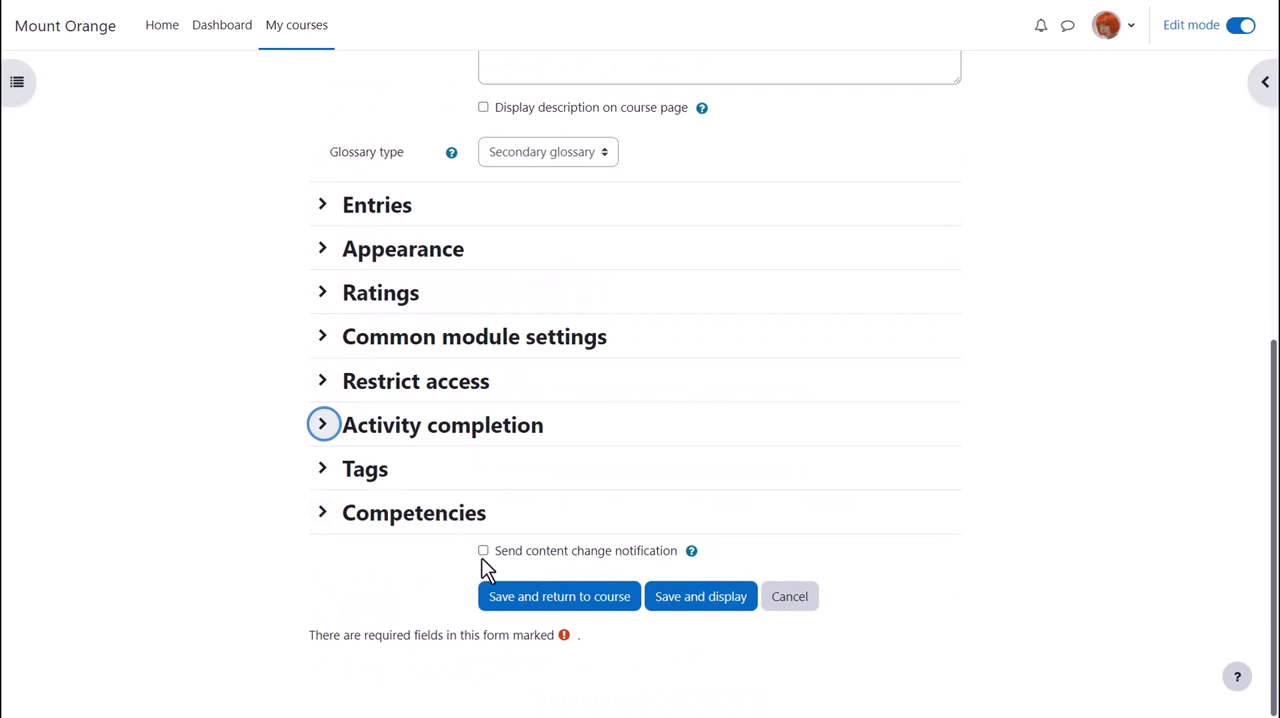
mouse_move(487, 558)
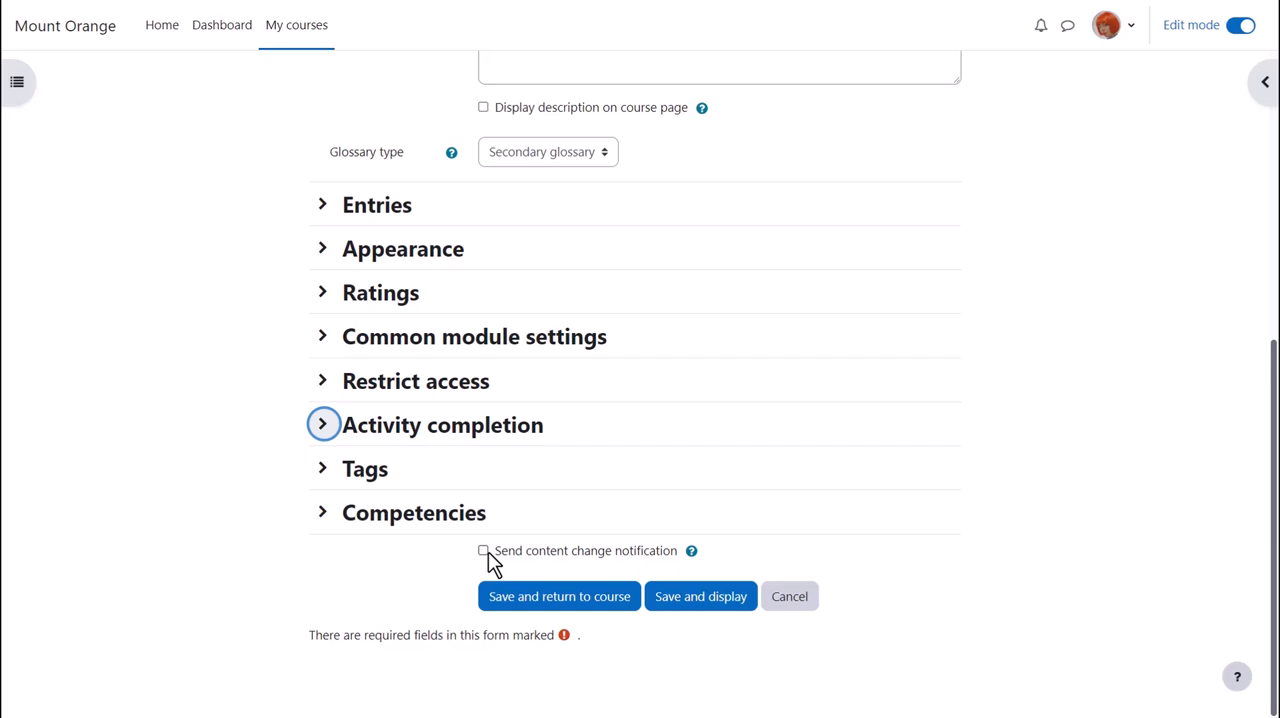
- Enable content change notification and save and display the Grammar terms glossary
click(483, 550)
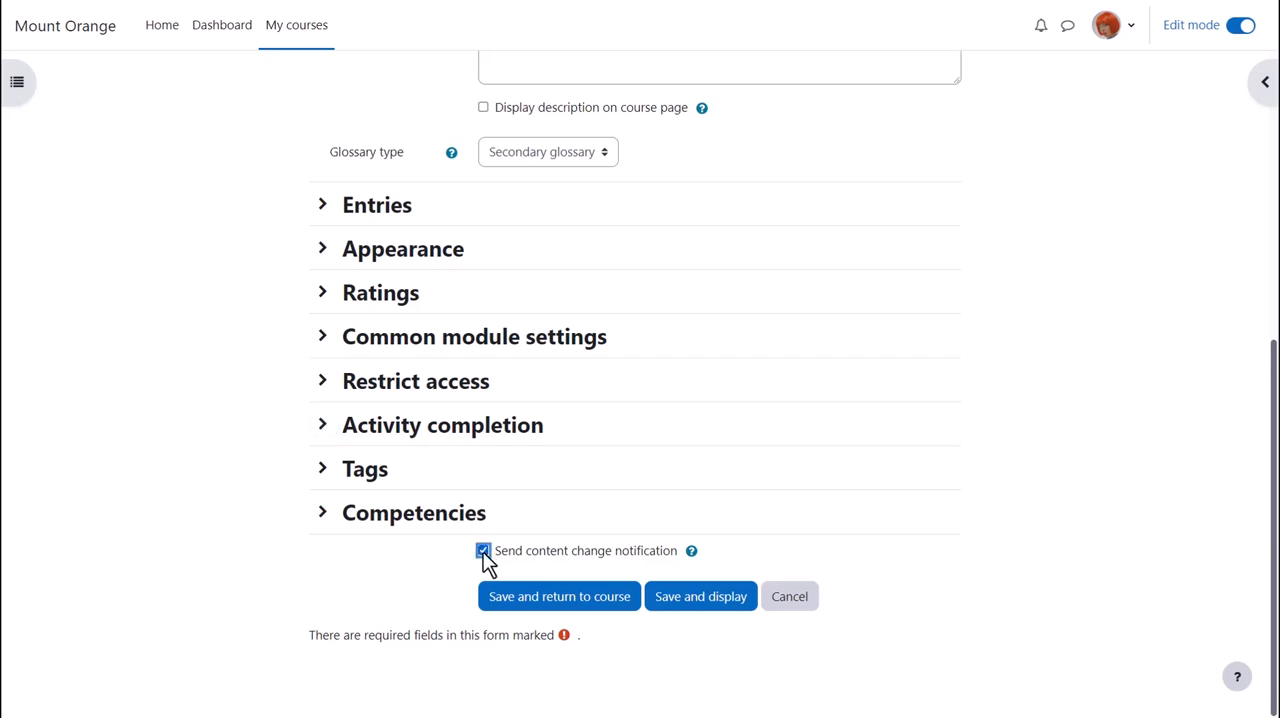
mouse_move(700, 596)
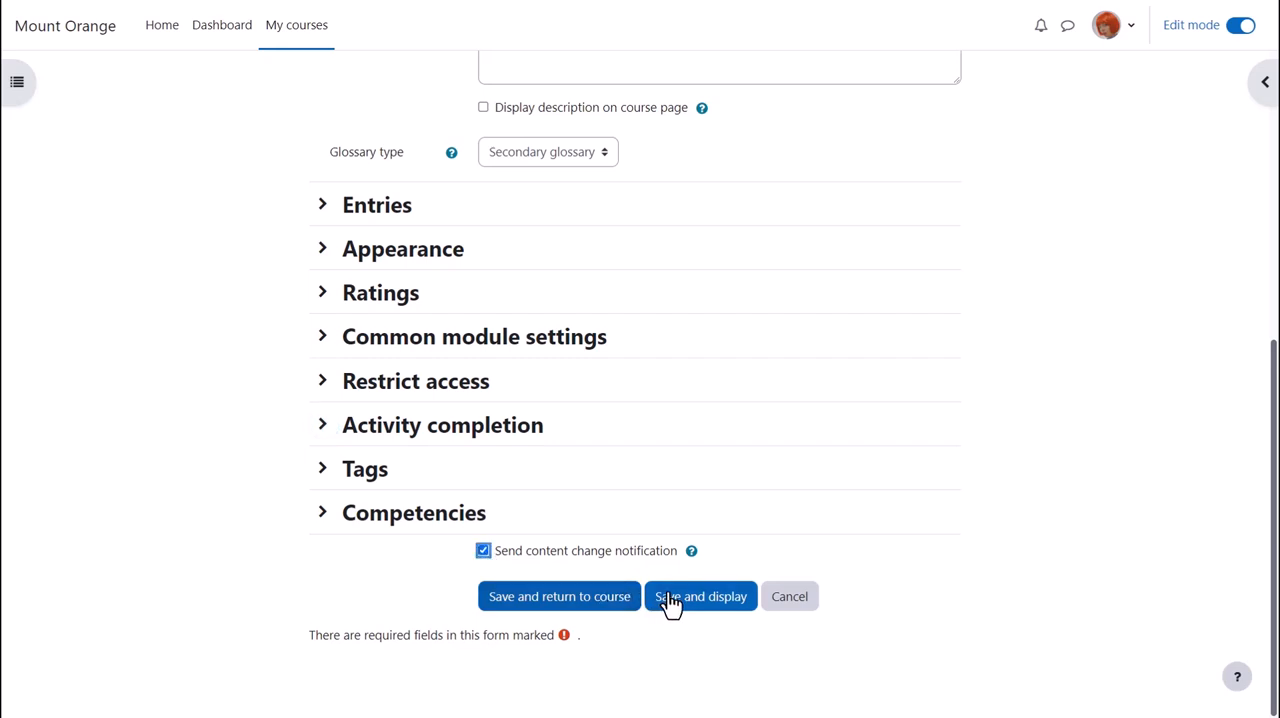
click(700, 596)
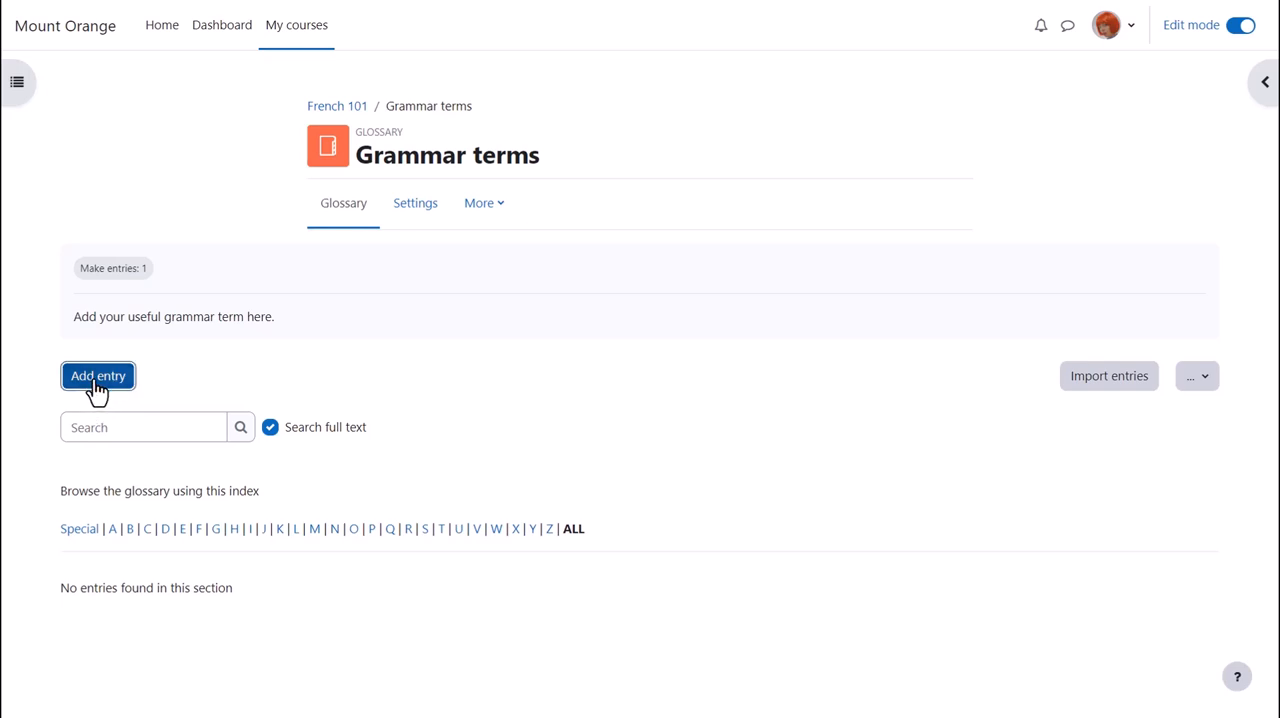
- Add and save the entry 'Adjective', defined as 'A describing word - big, small etc.'
click(97, 375)
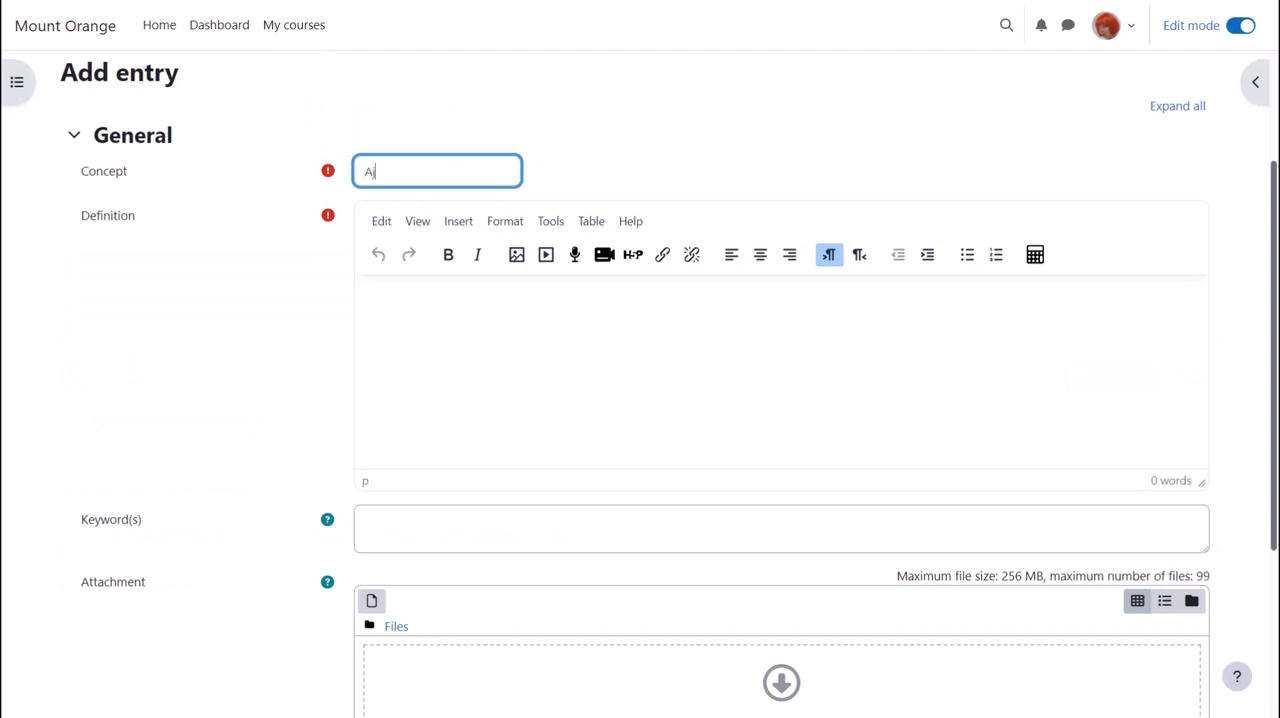
text(djecti)
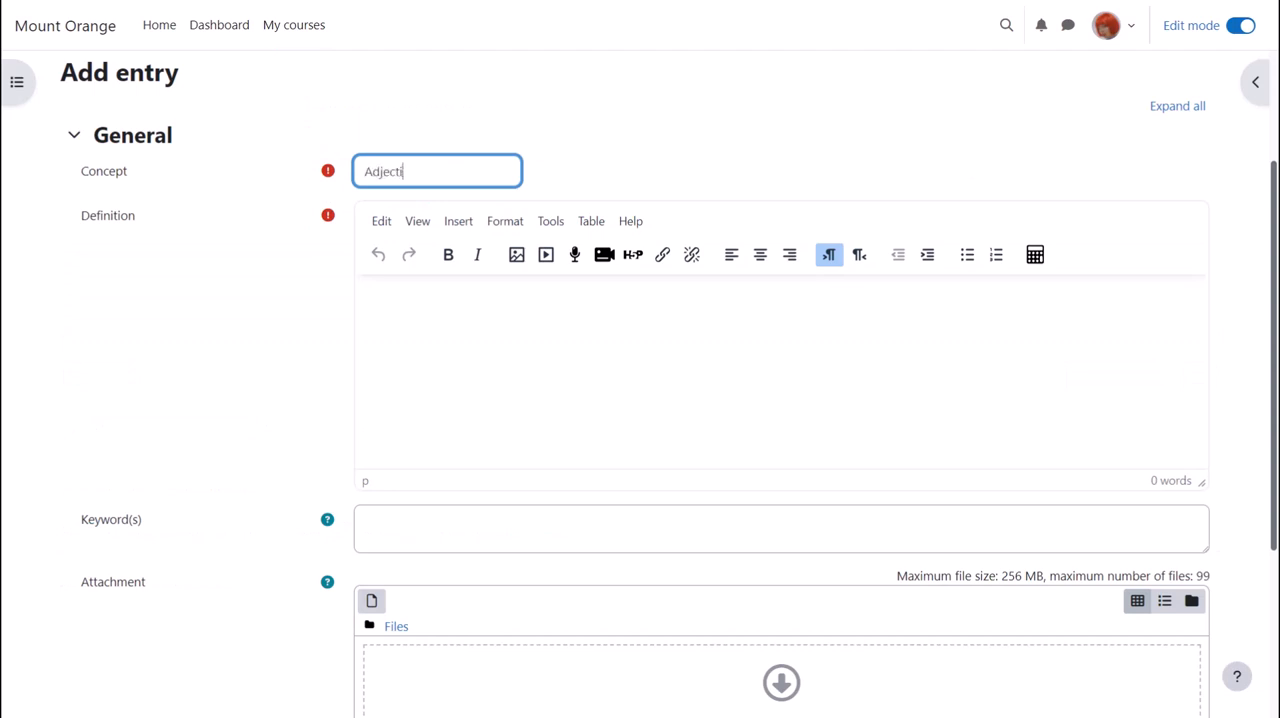
text(A descri)
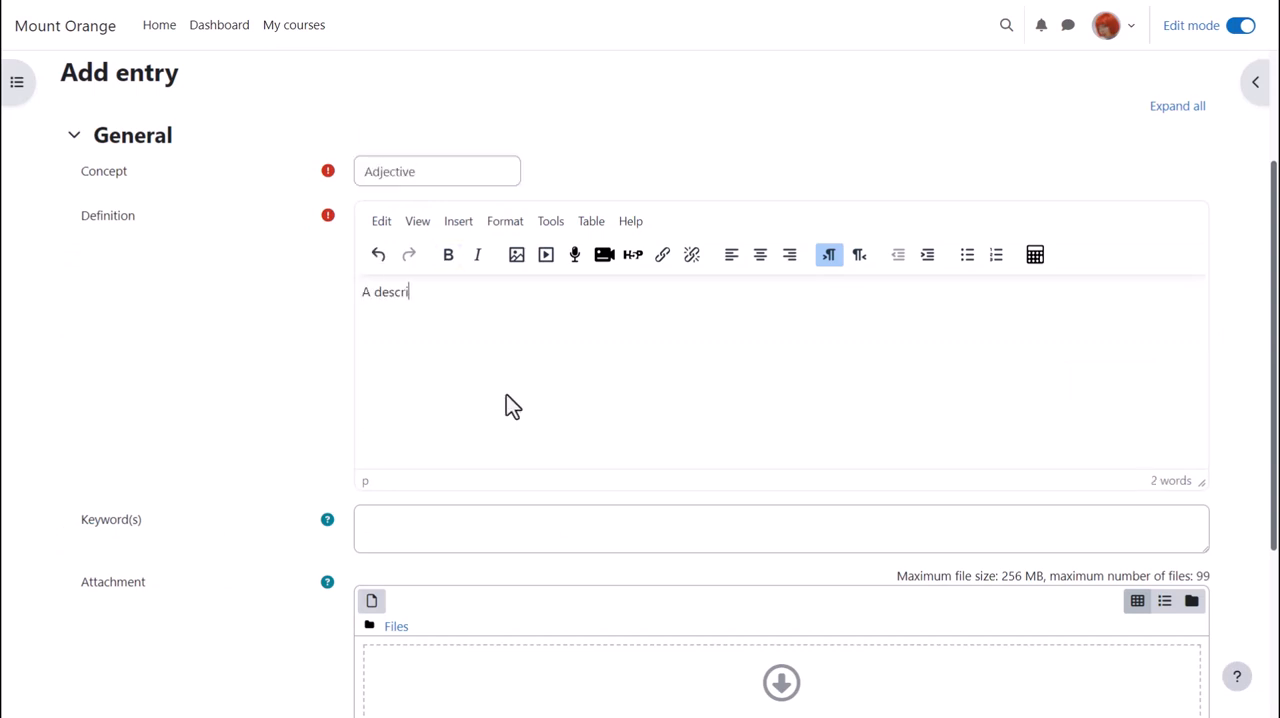
text(bing word)
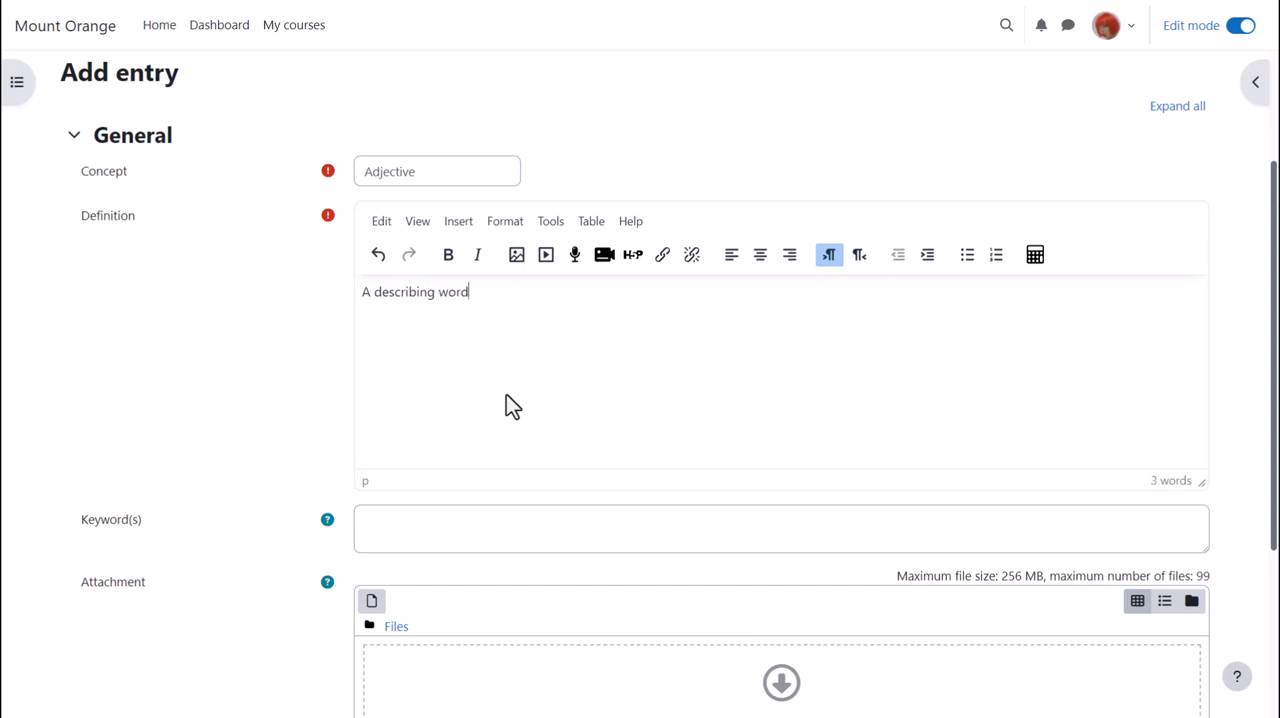
mouse_move(359, 538)
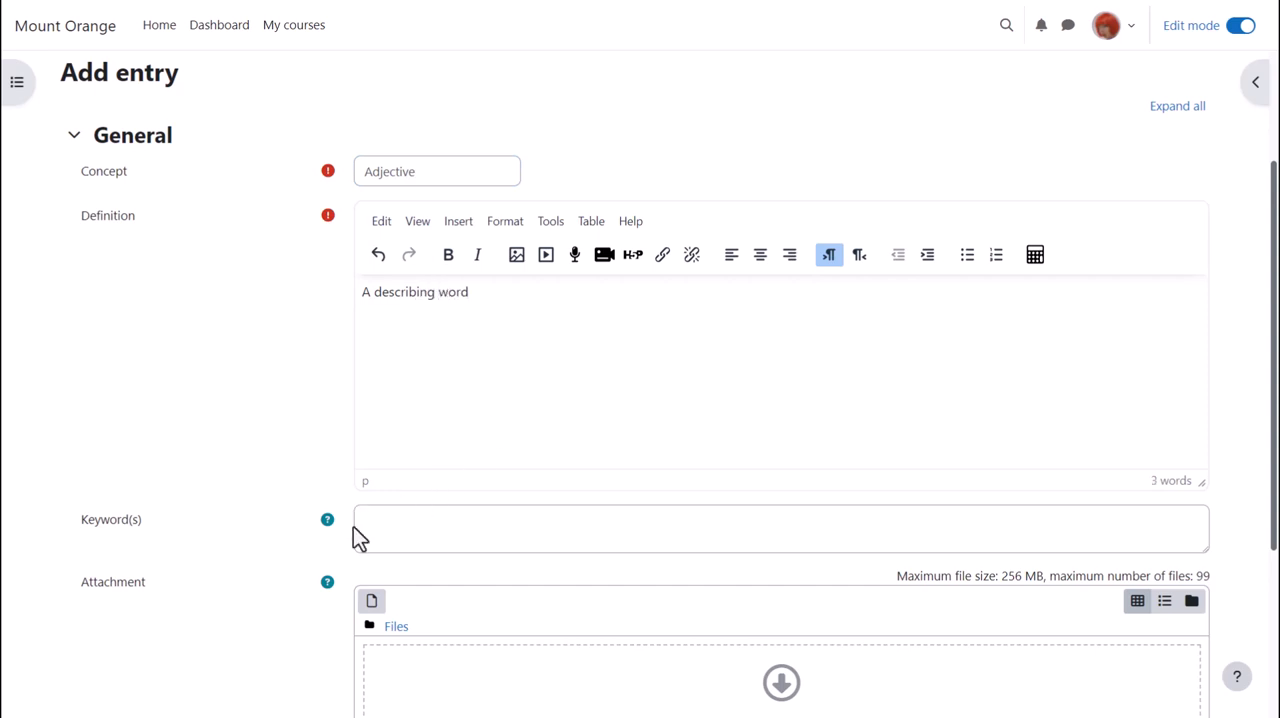
scroll(down, 3)
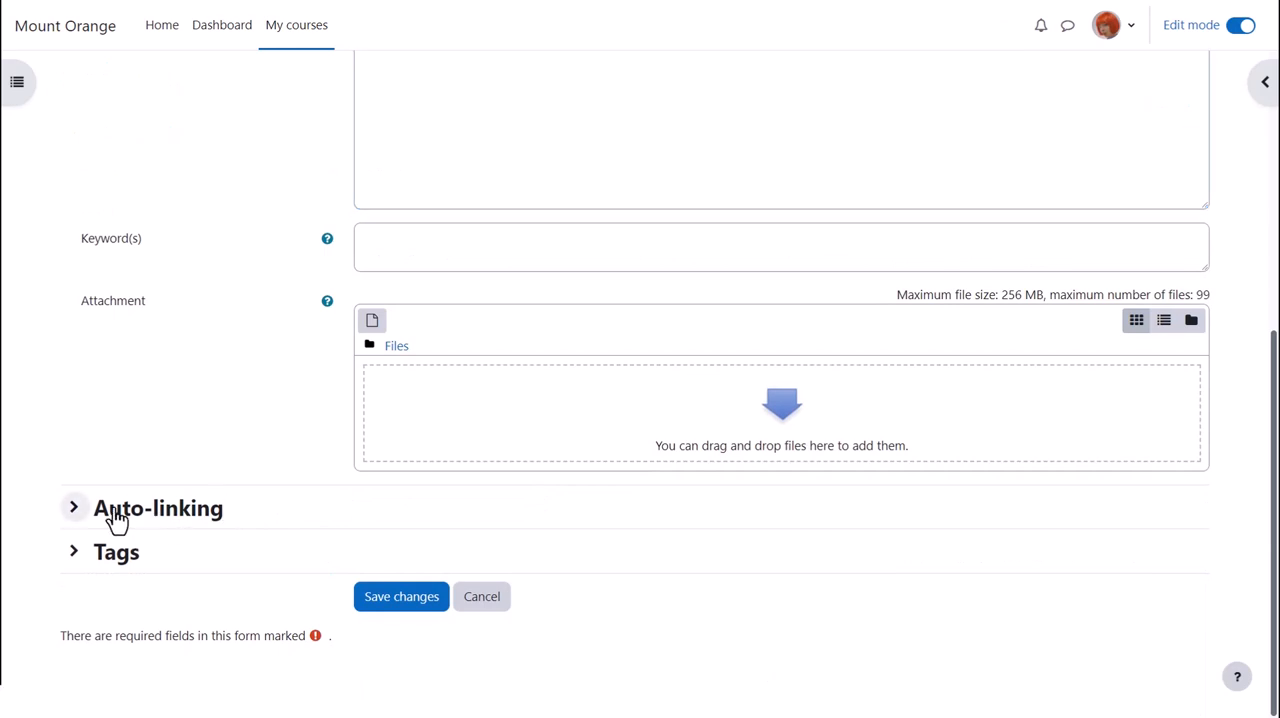
click(74, 507)
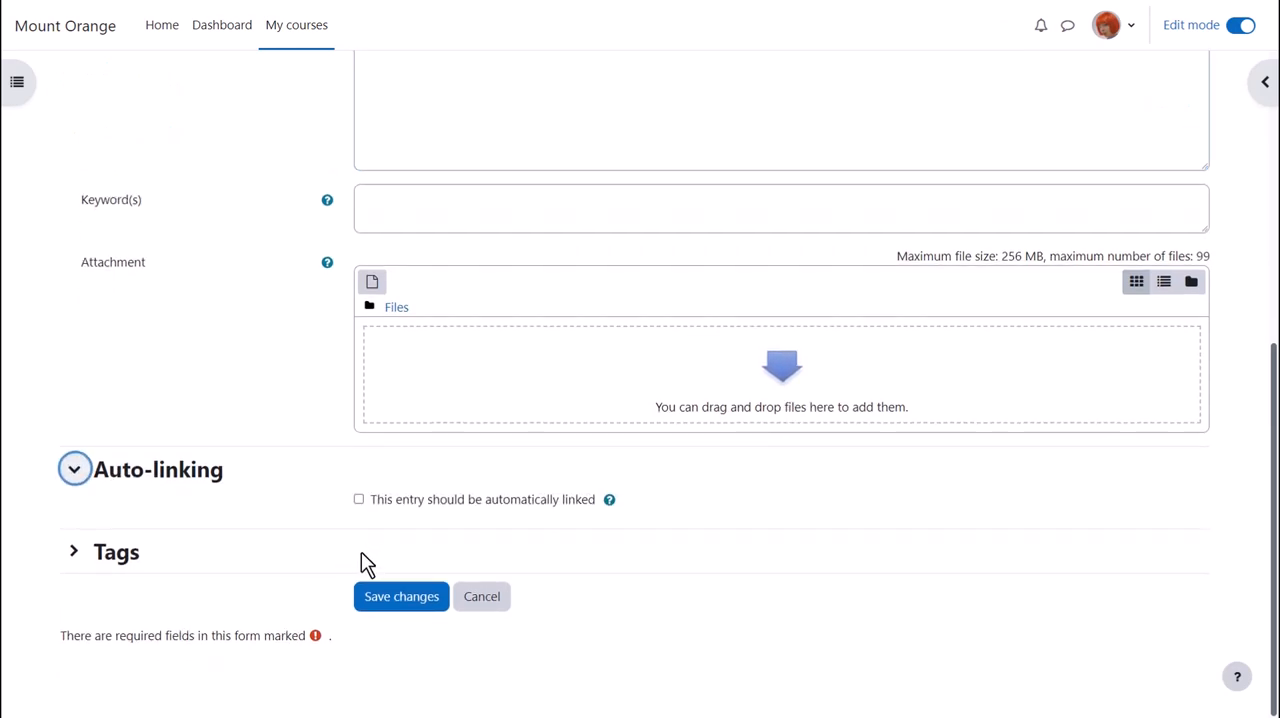
mouse_move(401, 596)
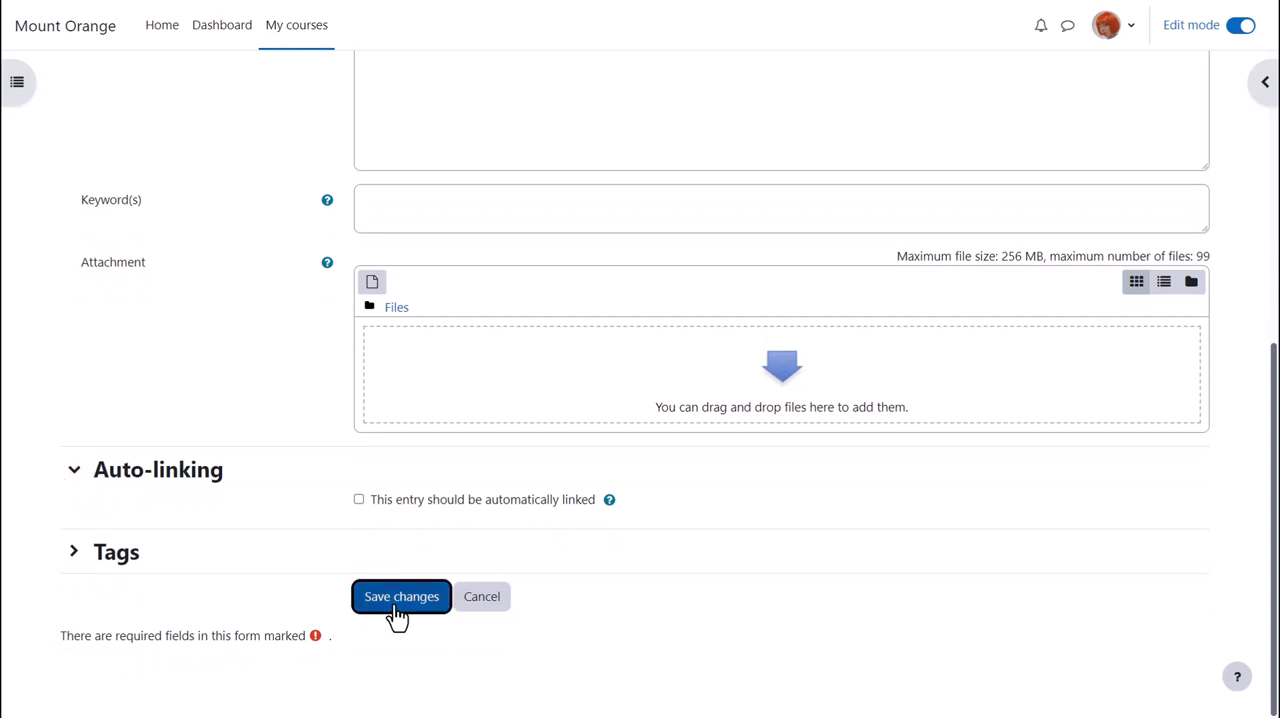
click(401, 596)
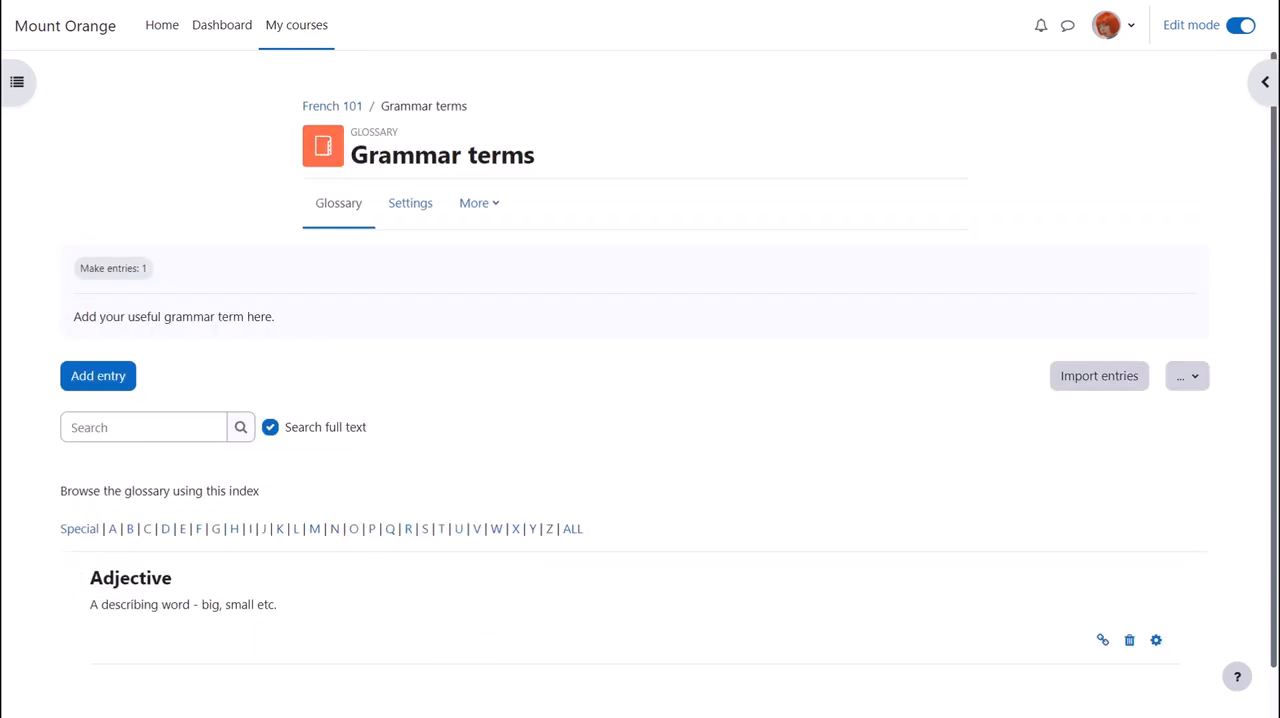